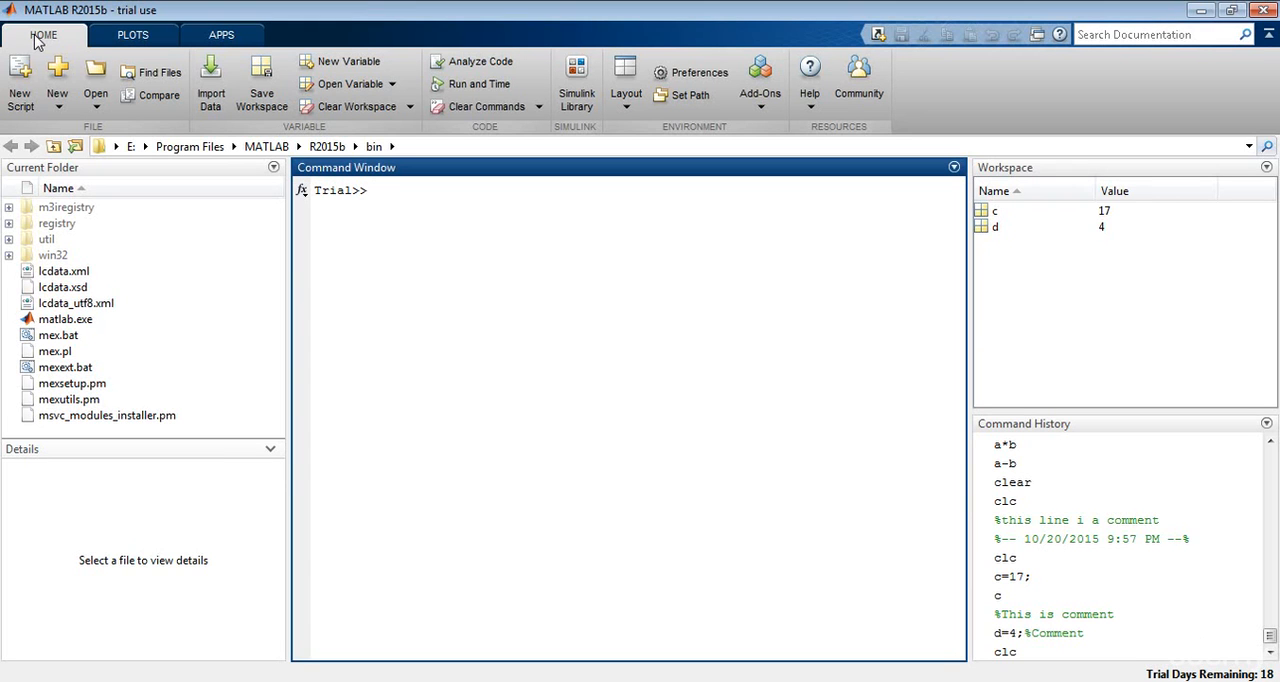
- Enter v=[3 1] at the prompt to create a row vector holding 3 and 1
left_click(376, 190)
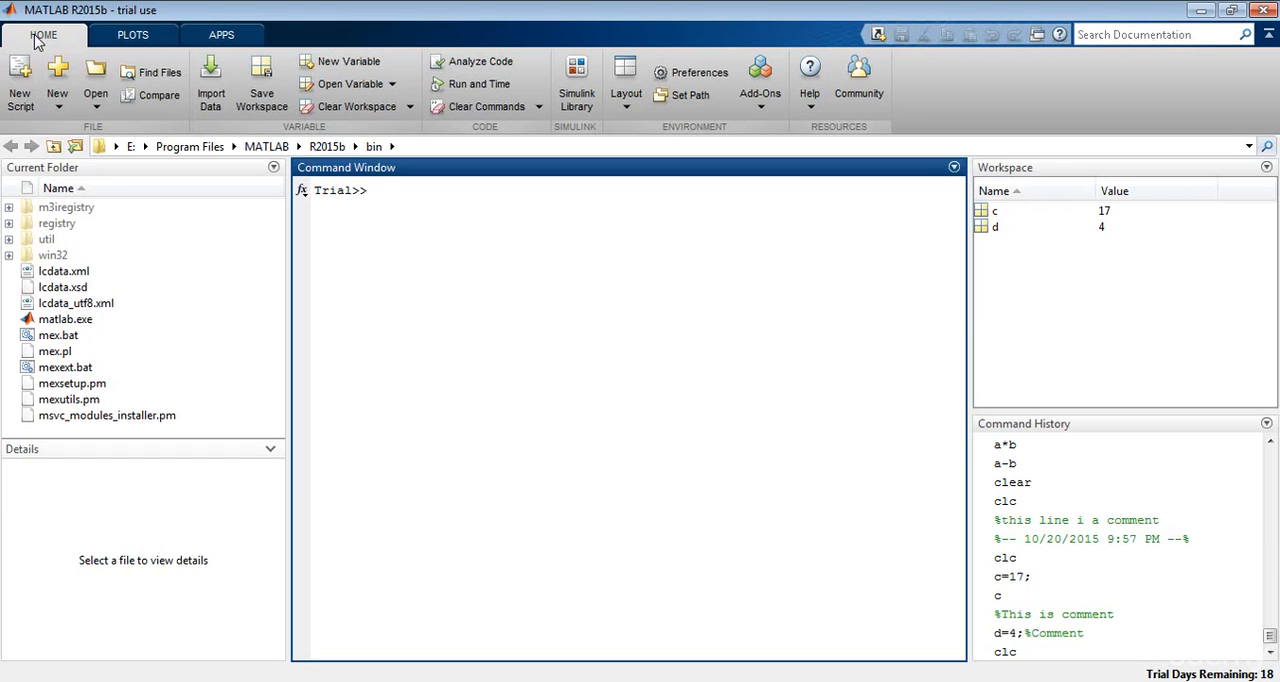
type("v=")
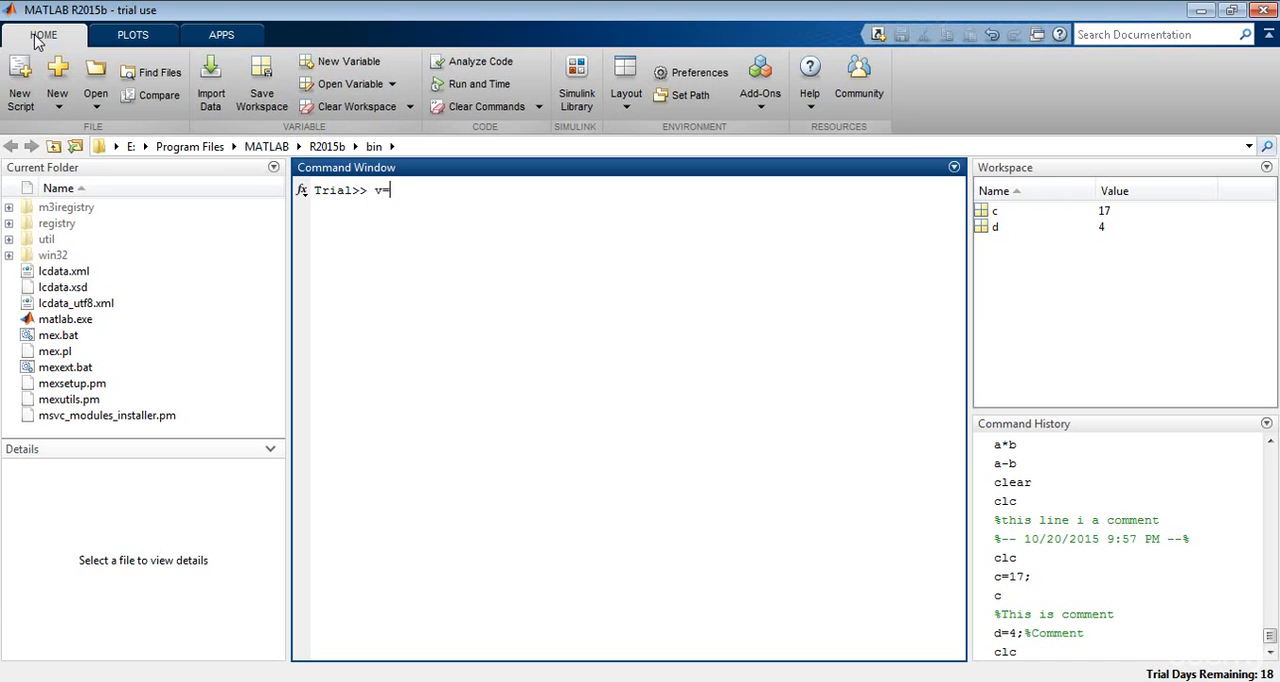
type("[3")
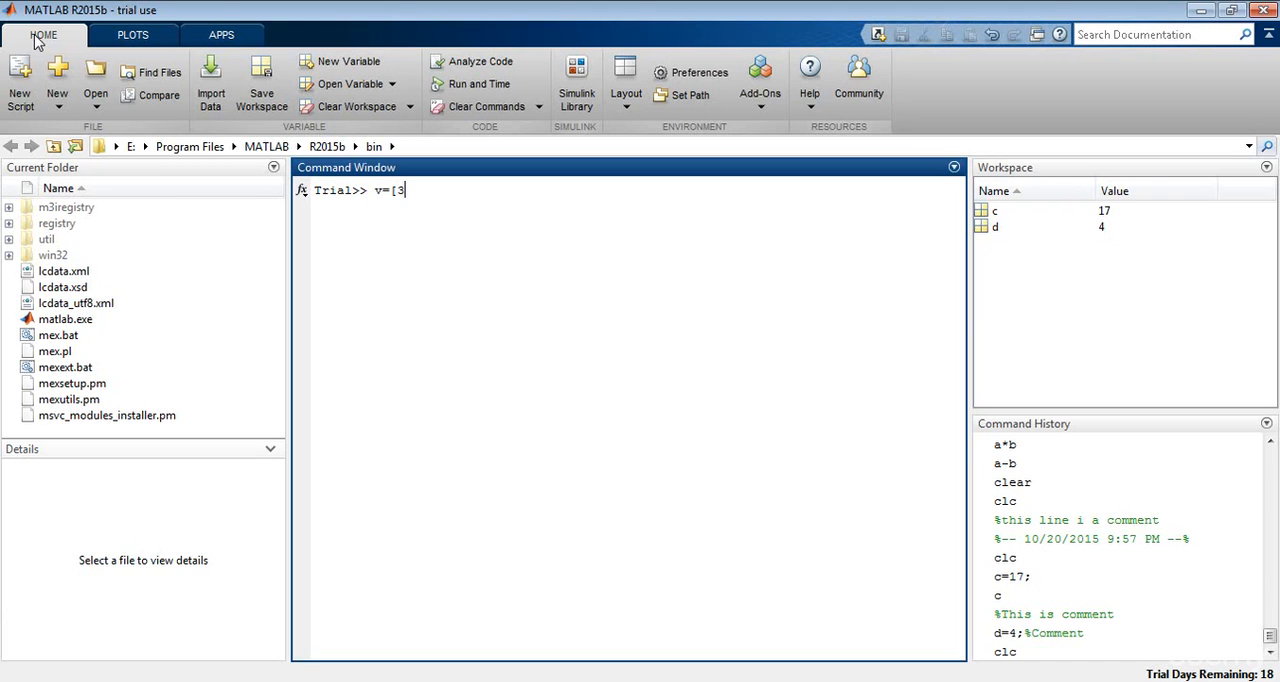
type("1")
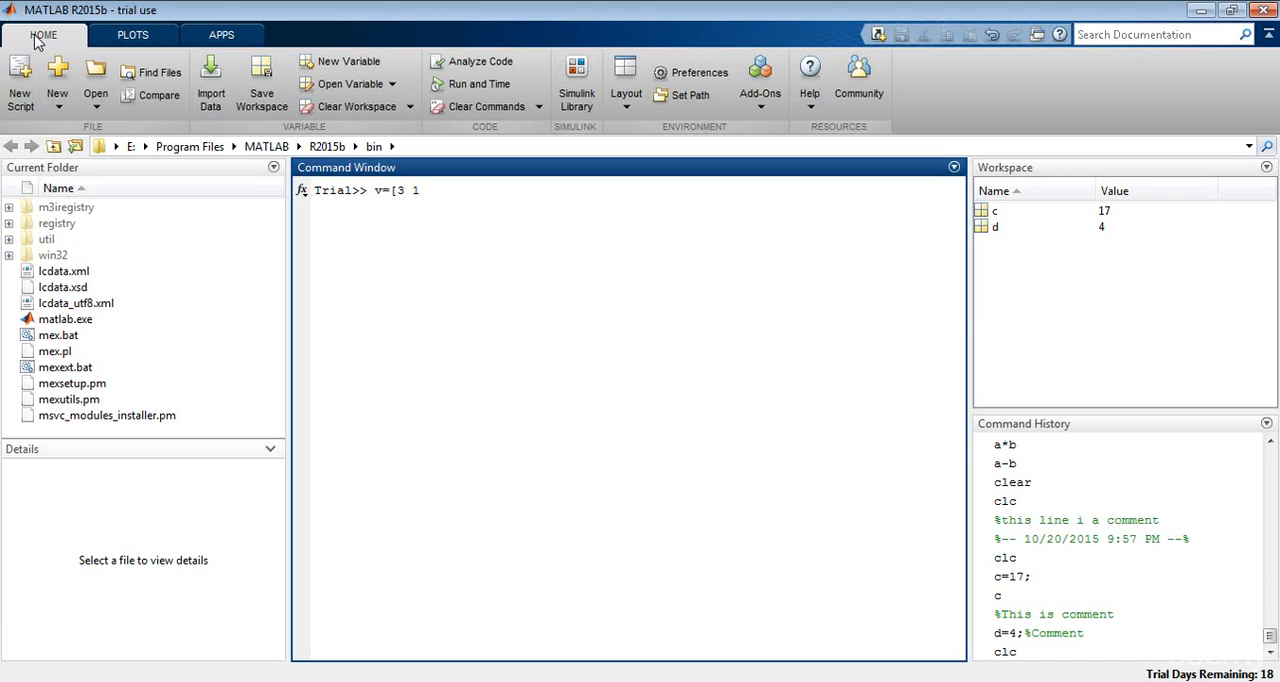
type("]")
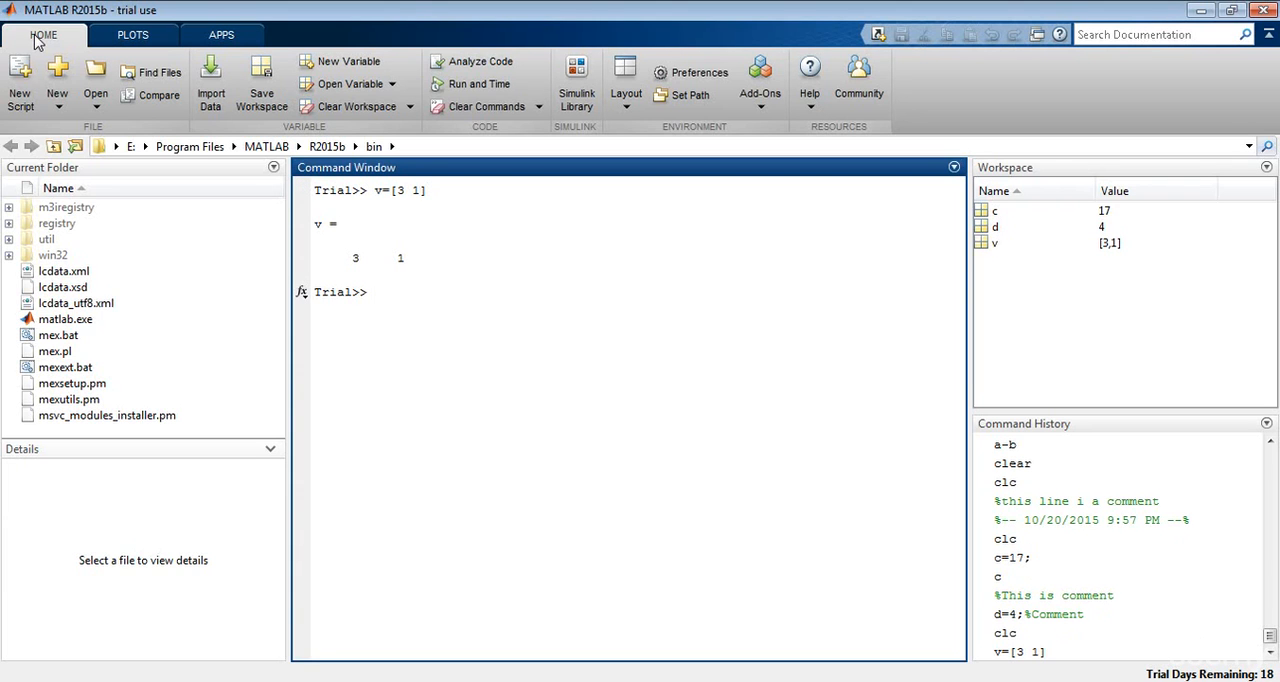
left_click(374, 292)
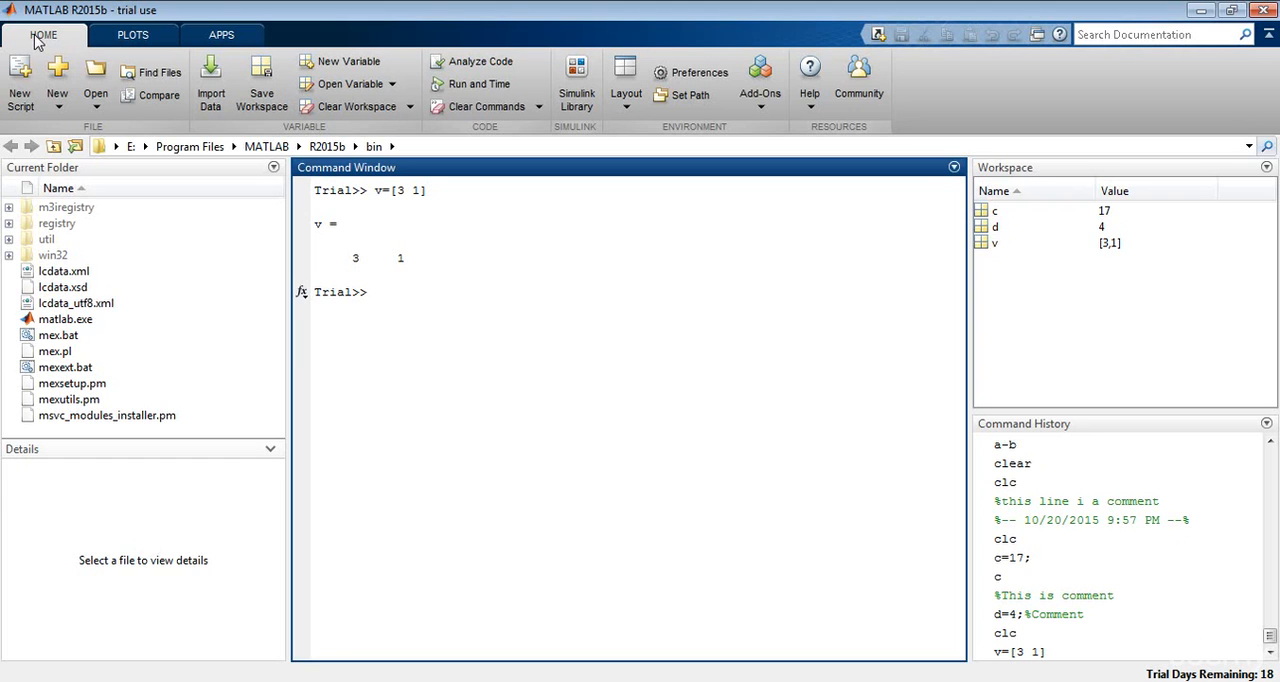
mouse_move(348, 272)
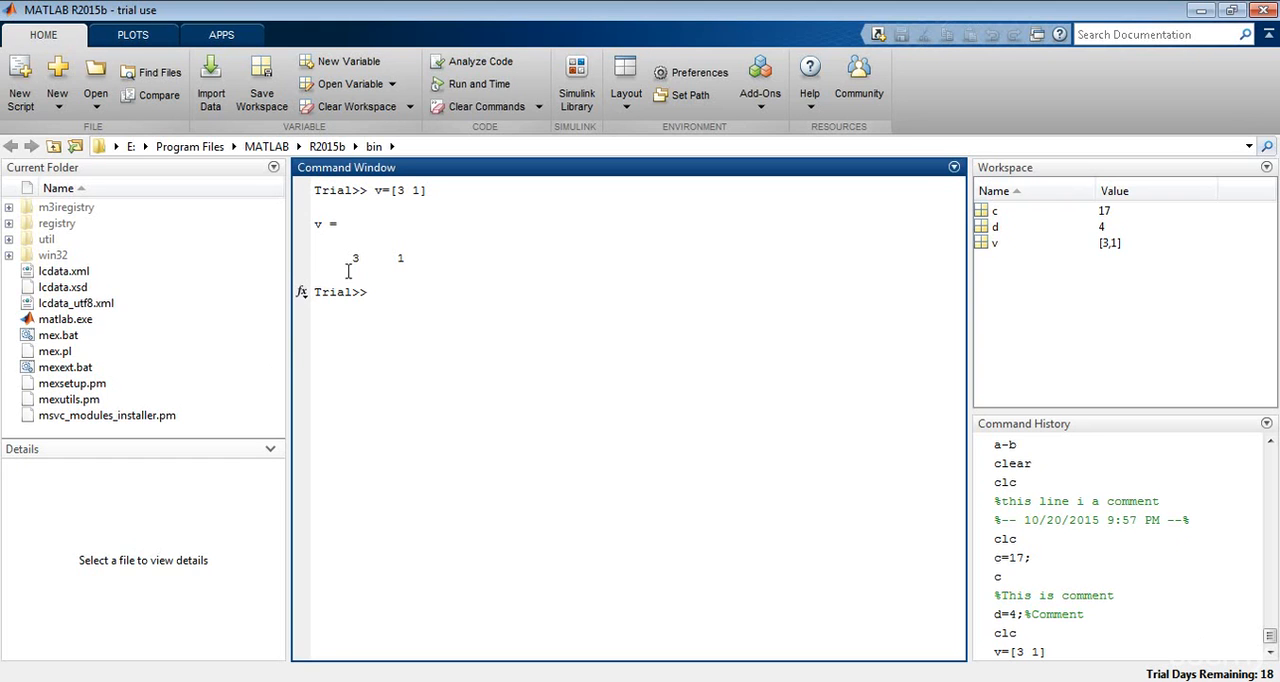
mouse_move(360, 256)
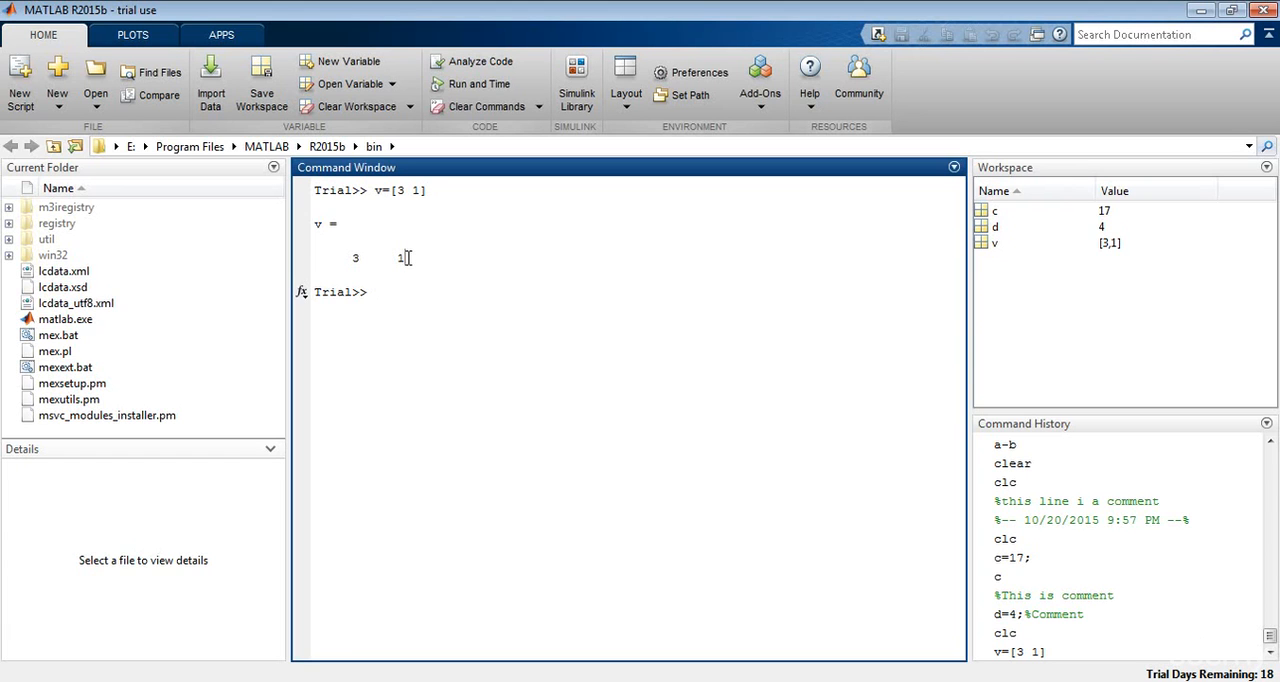
- Run v=[3 1]; with output suppressed, then evaluate v to display 3 1
type("v=[3 1];")
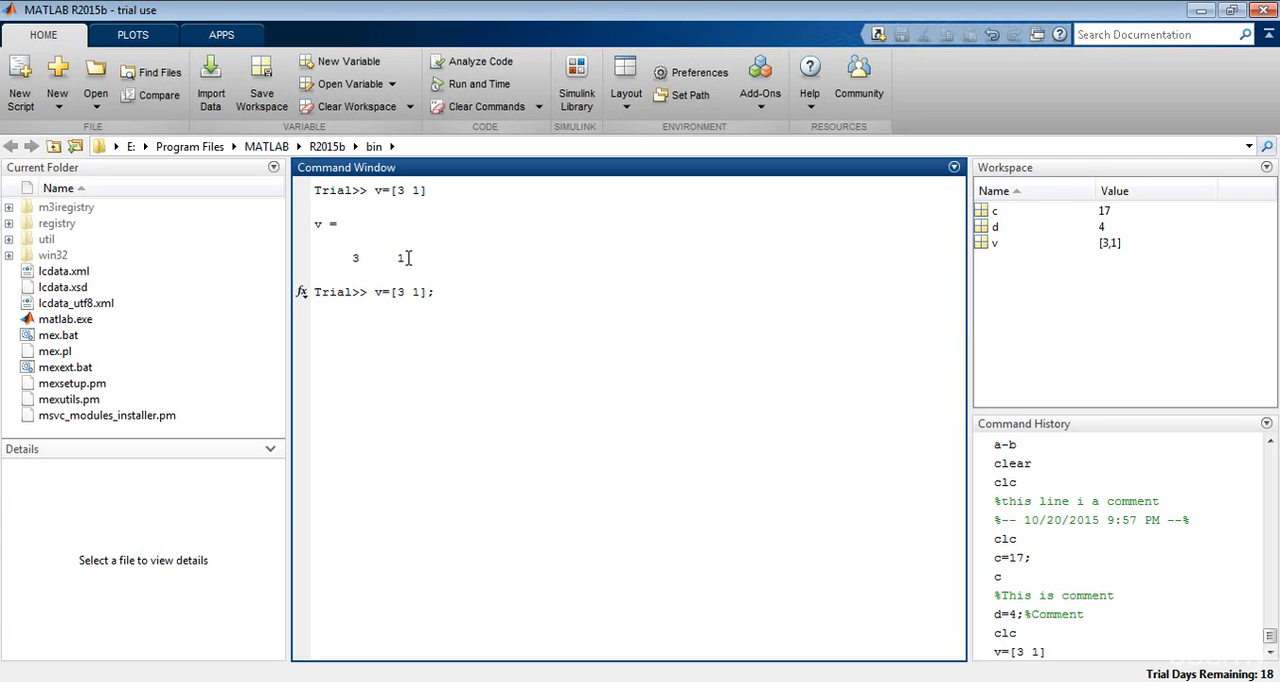
key("Return")
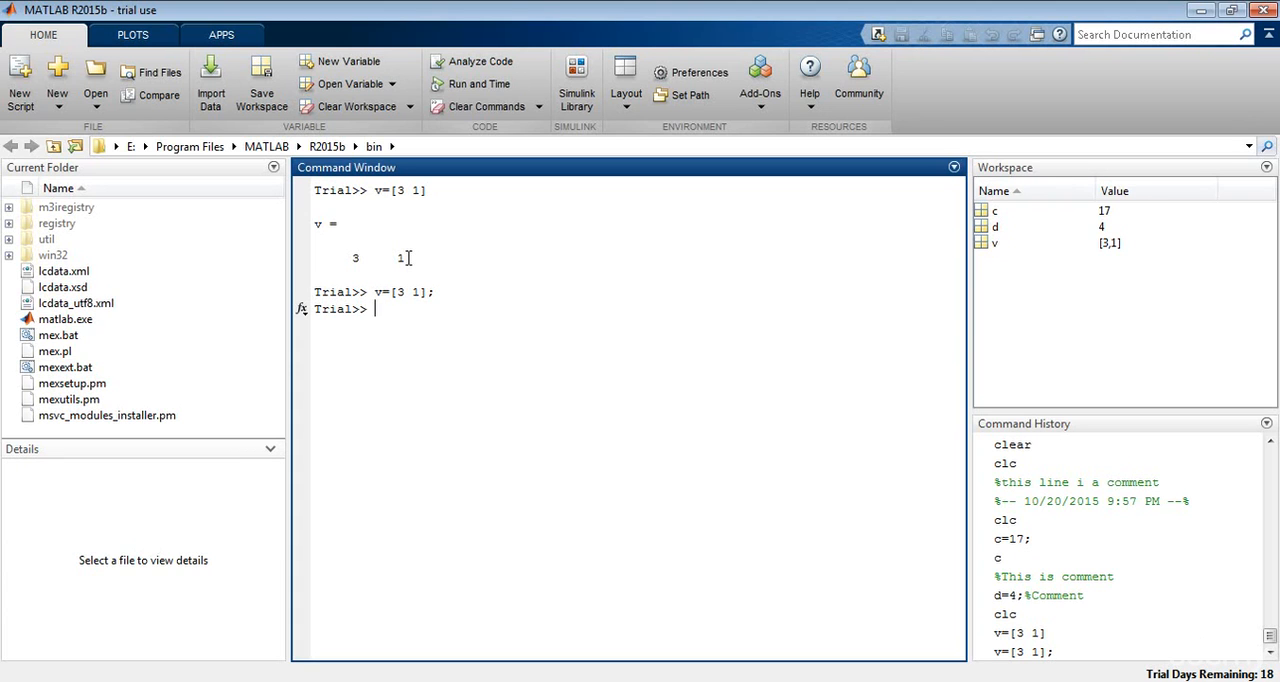
type("v")
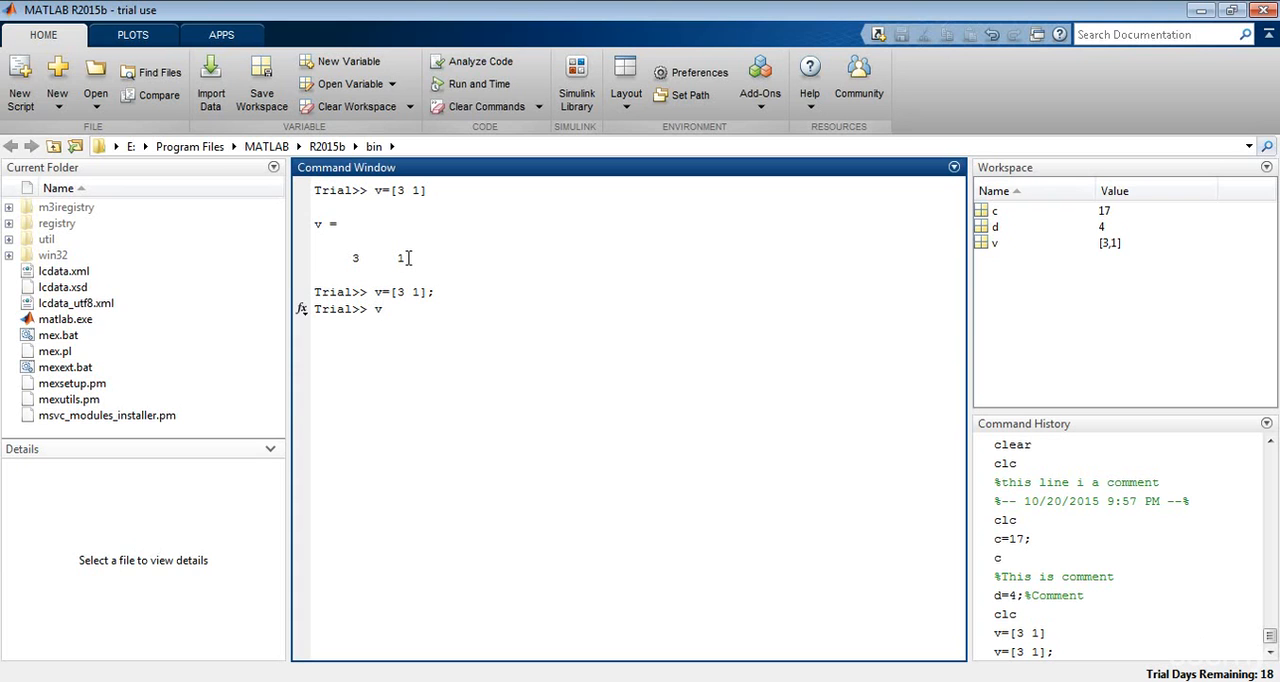
key("Return")
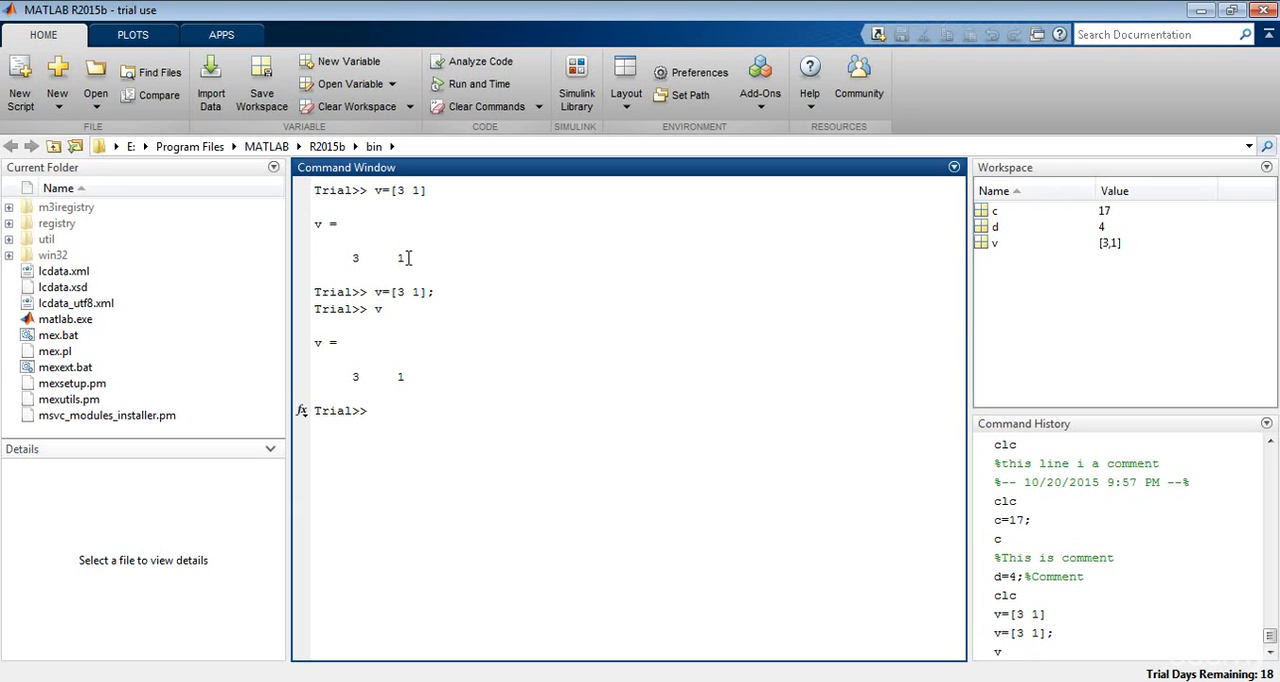
left_click(376, 410)
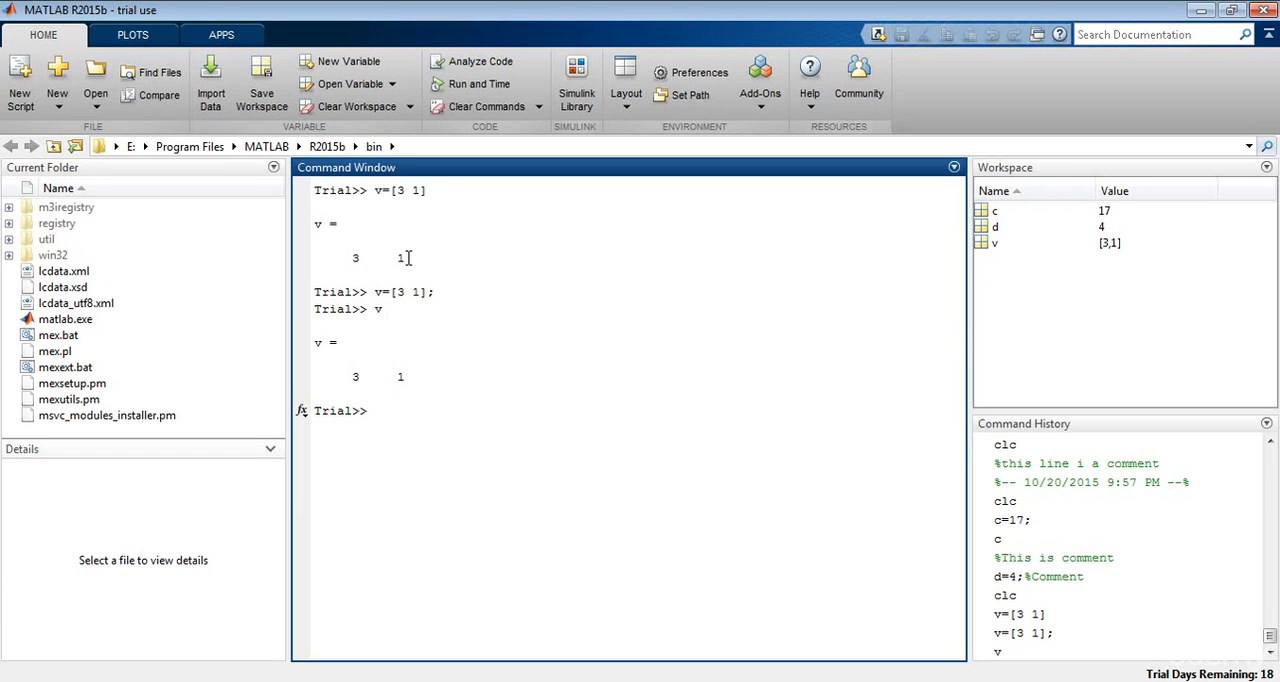
- Run u=[1 2 3 4]' to create a column vector of 1 to 4
type("u")
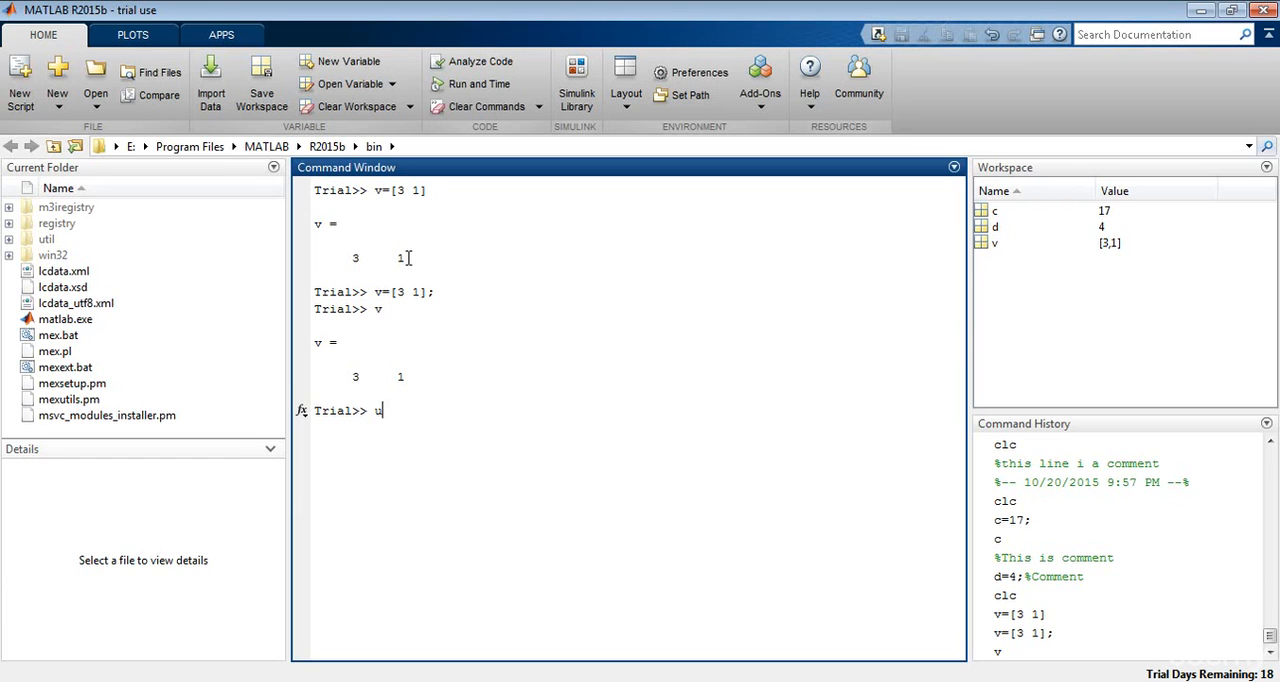
type("=[")
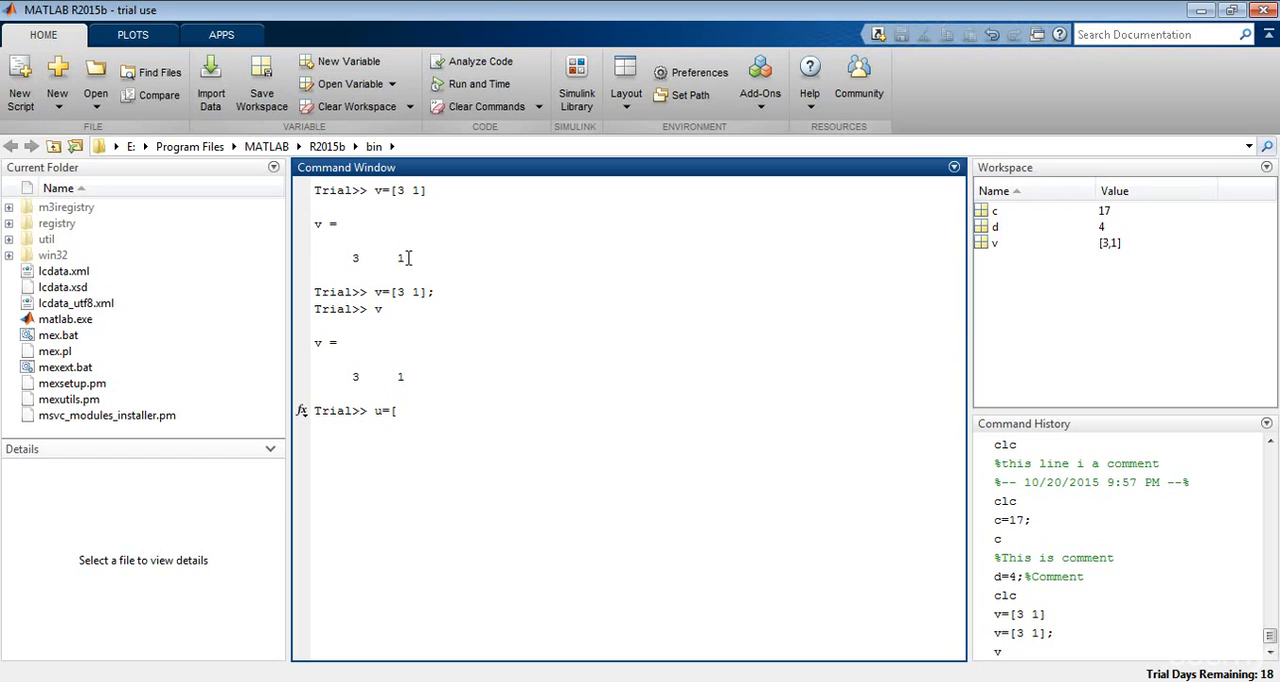
type("1 2 3 4")
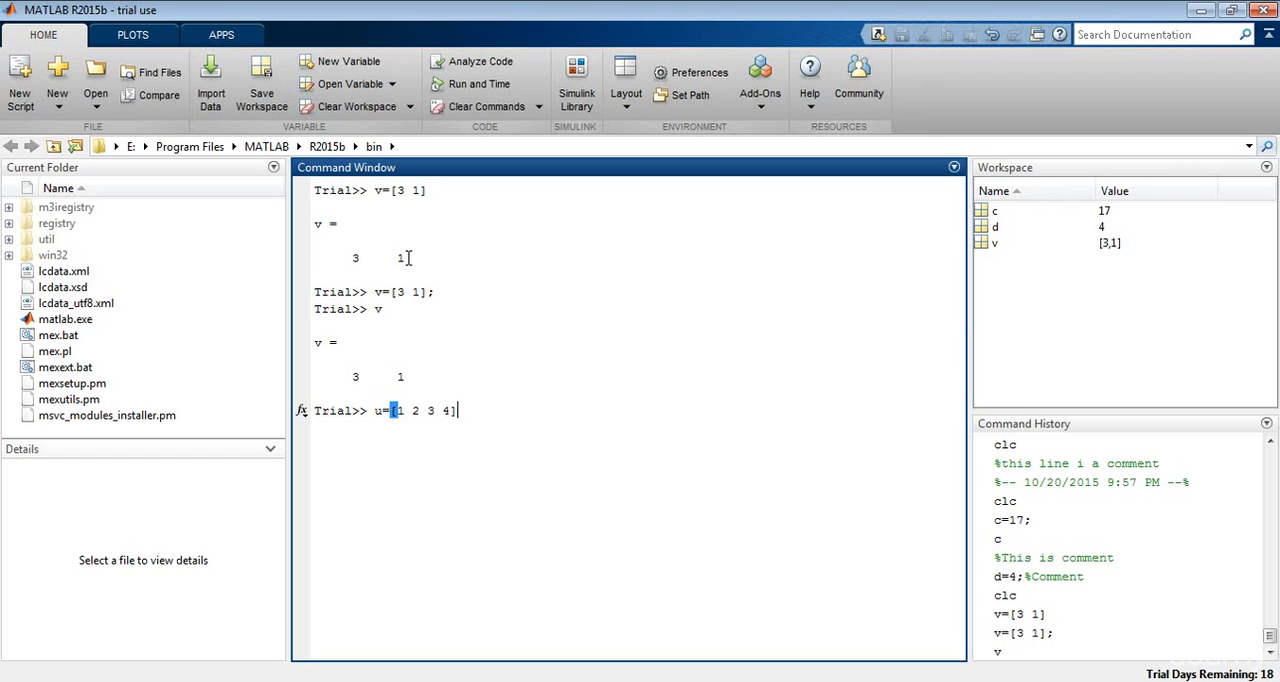
type("'")
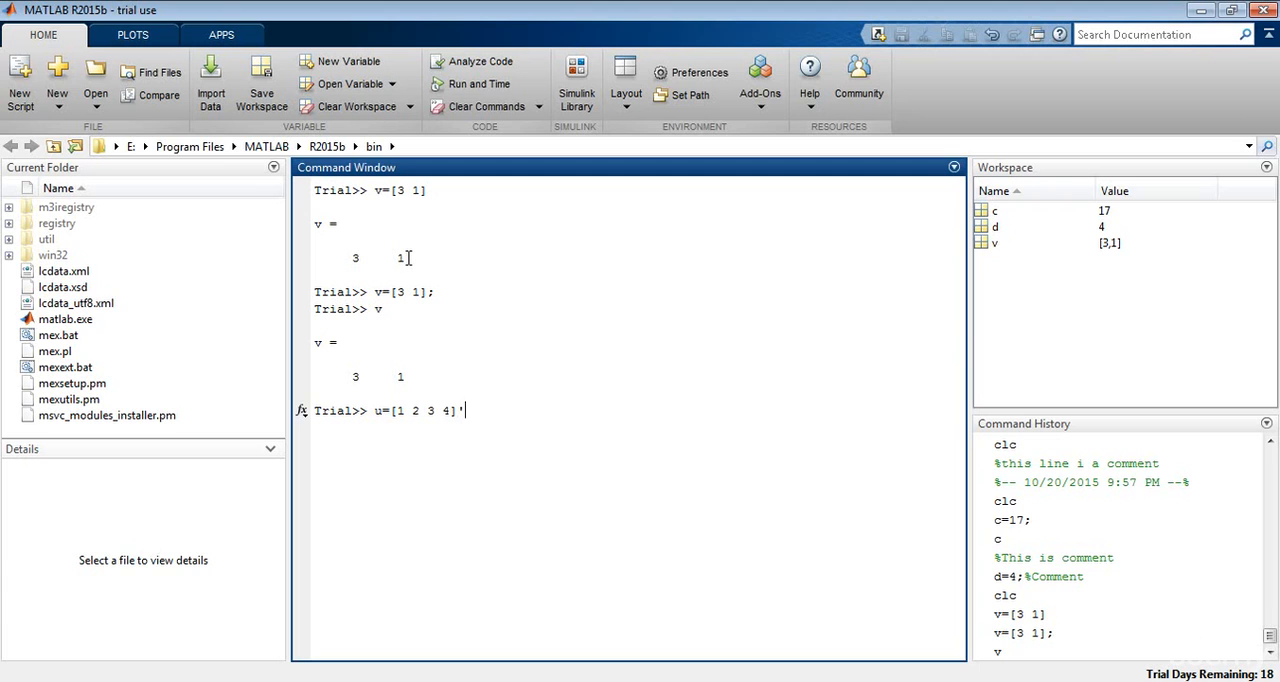
key("Return")
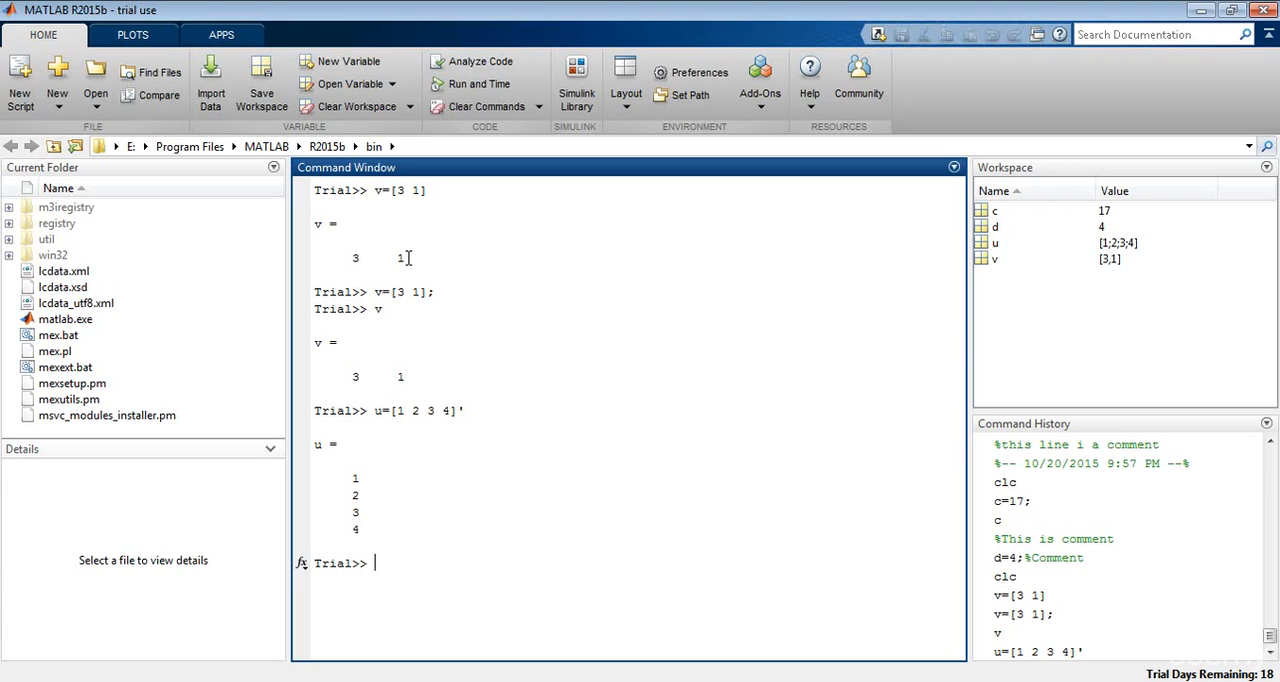
- Run v=[2:0.25:4] to redefine v as nine values from 2 to 4 in quarter steps
type("v=")
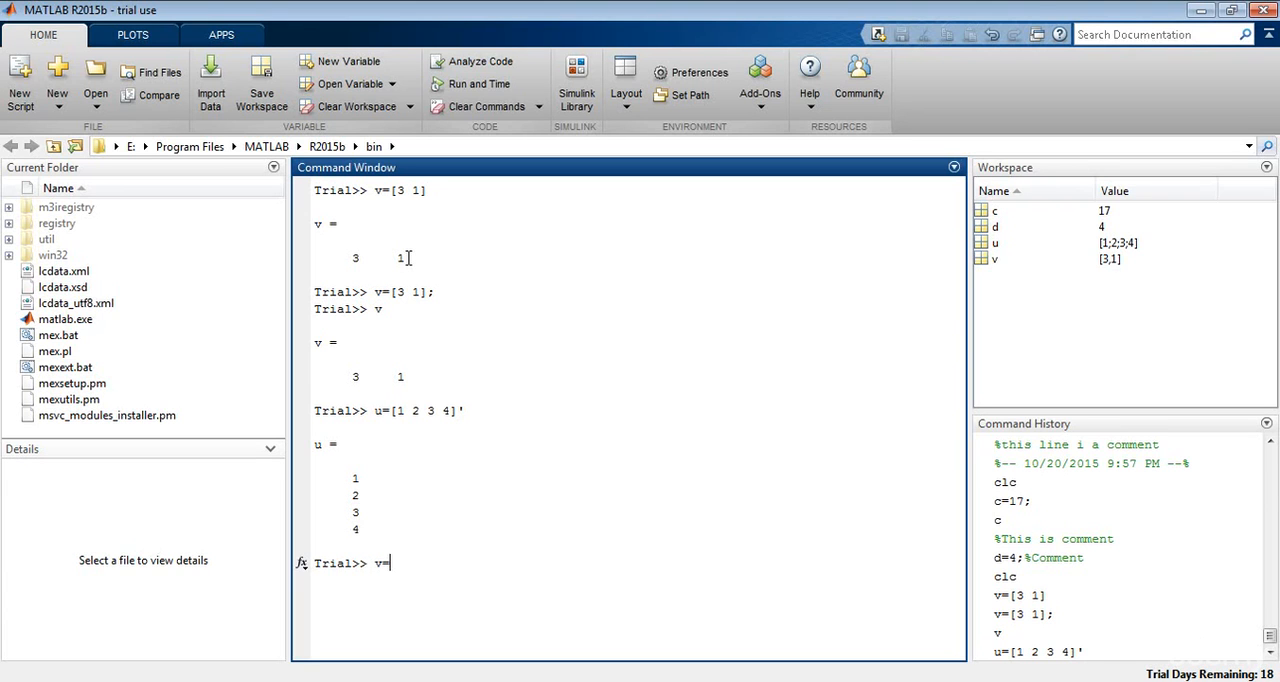
type("[")
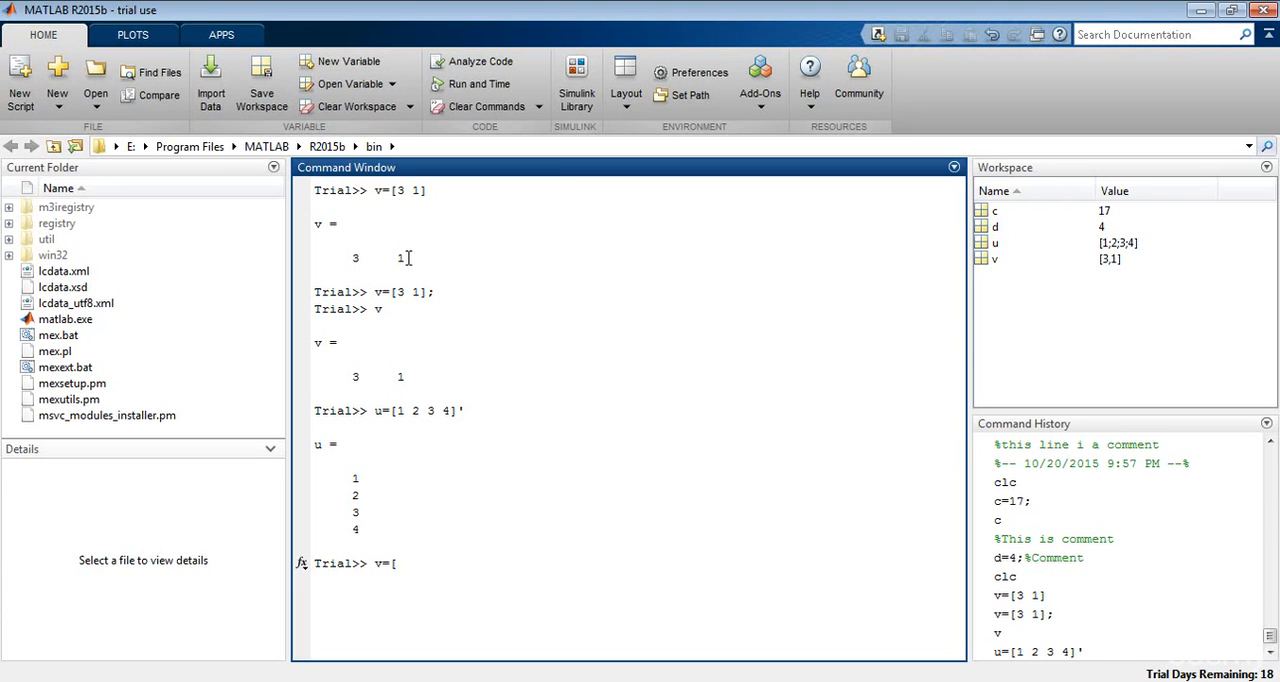
type("2")
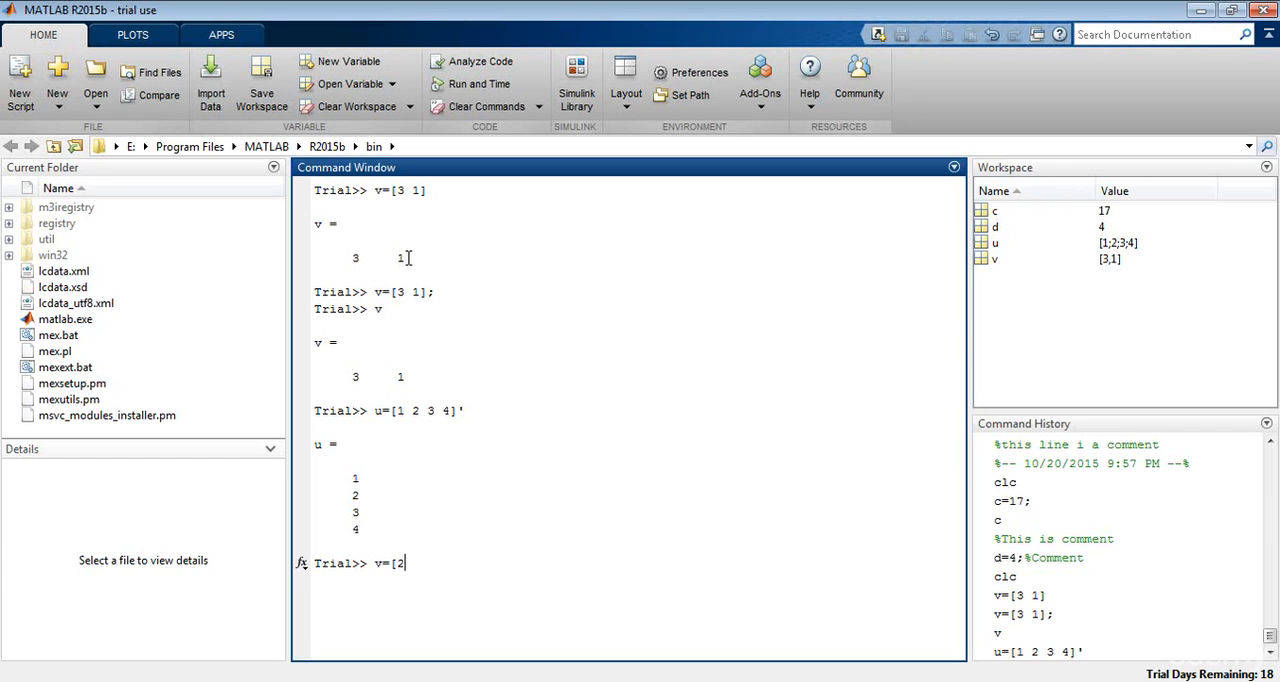
type(":")
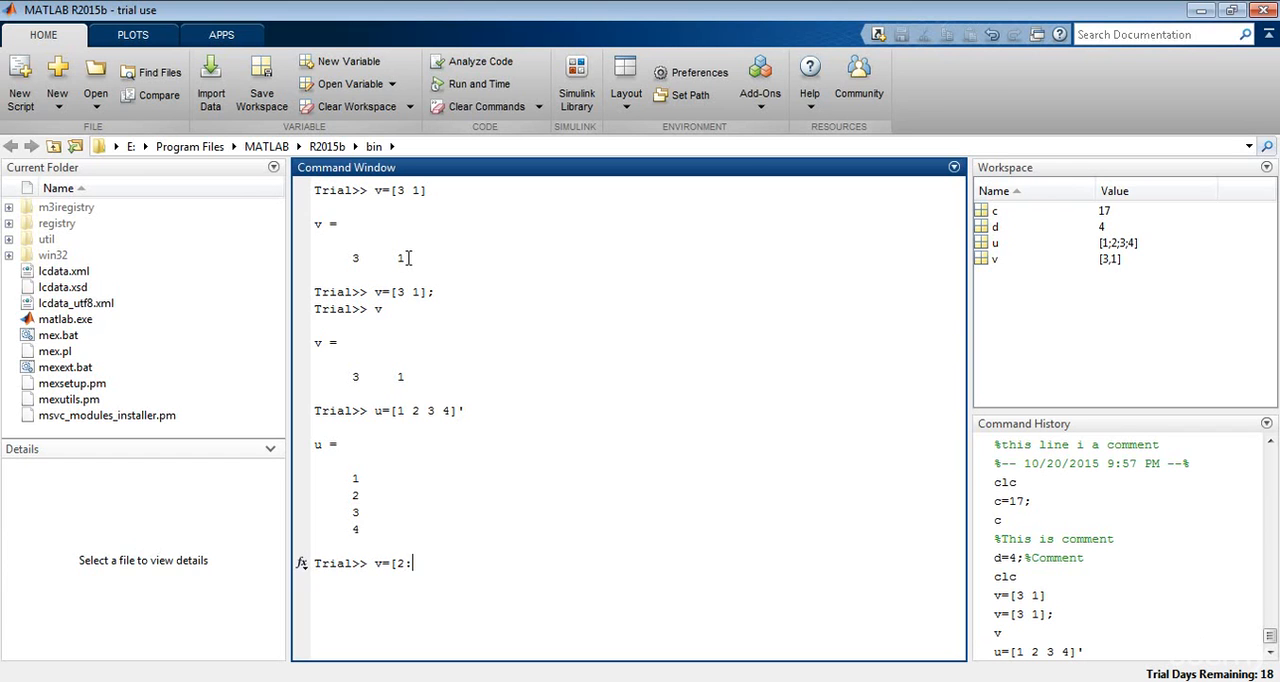
type("0.25:")
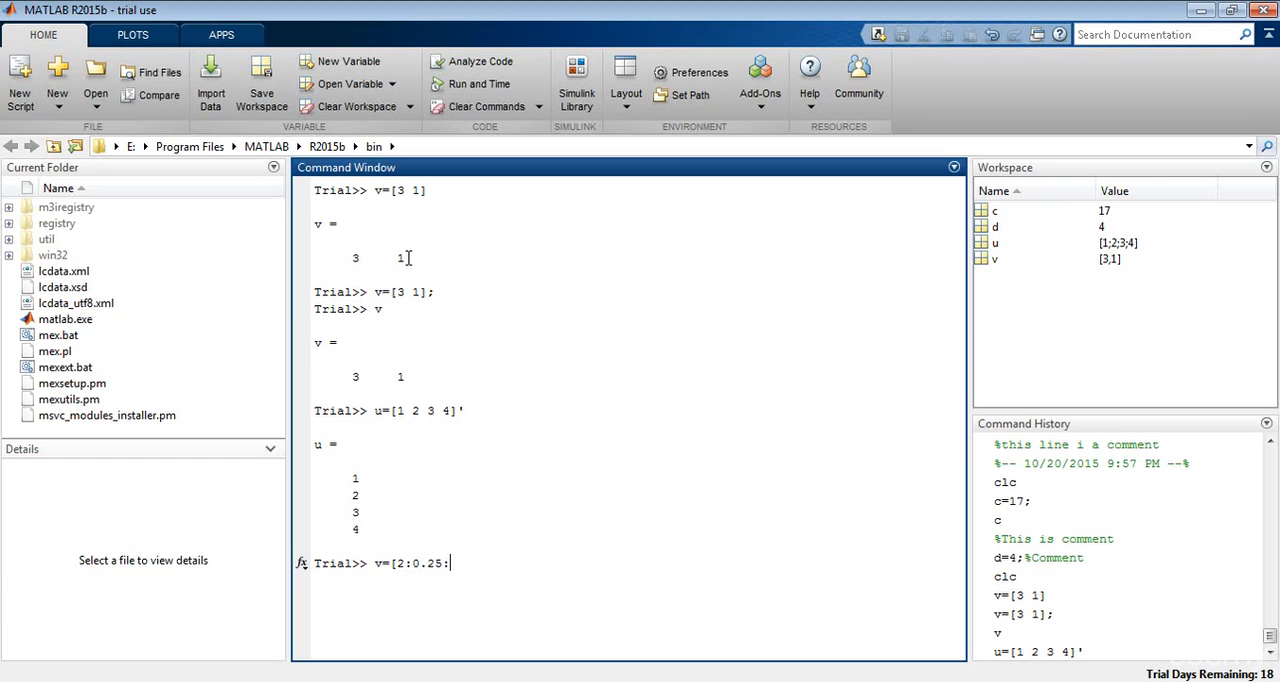
type("4")
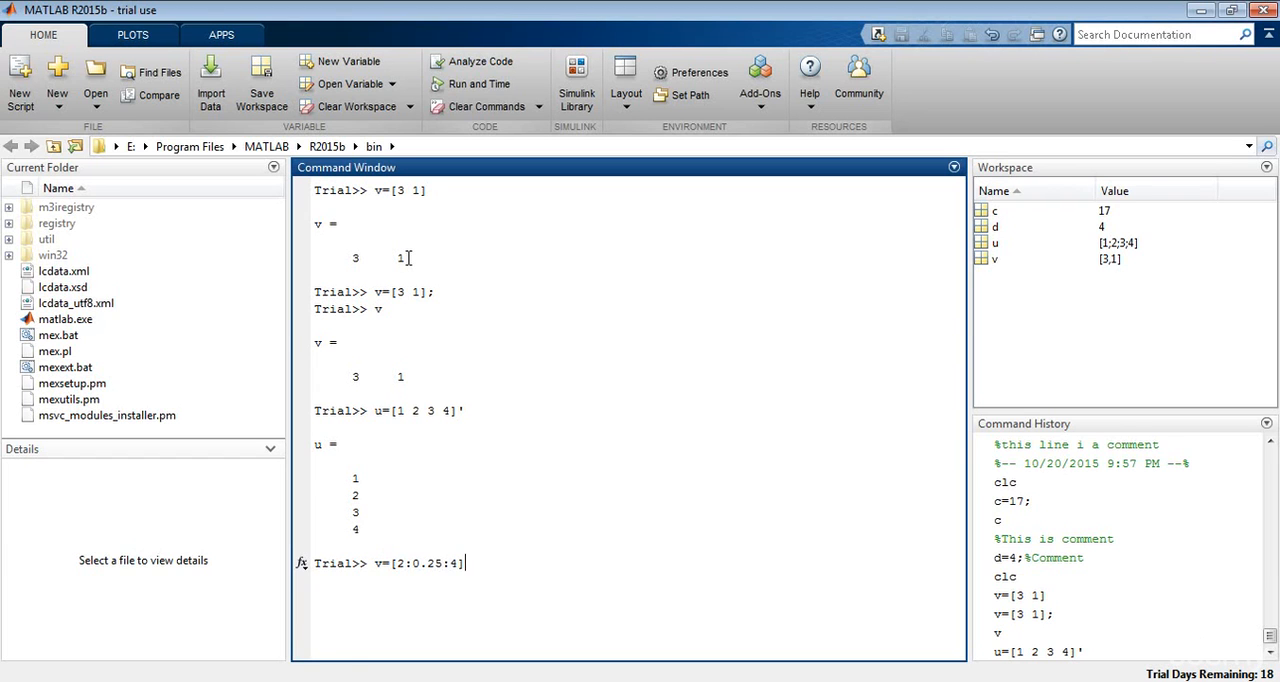
key("Return")
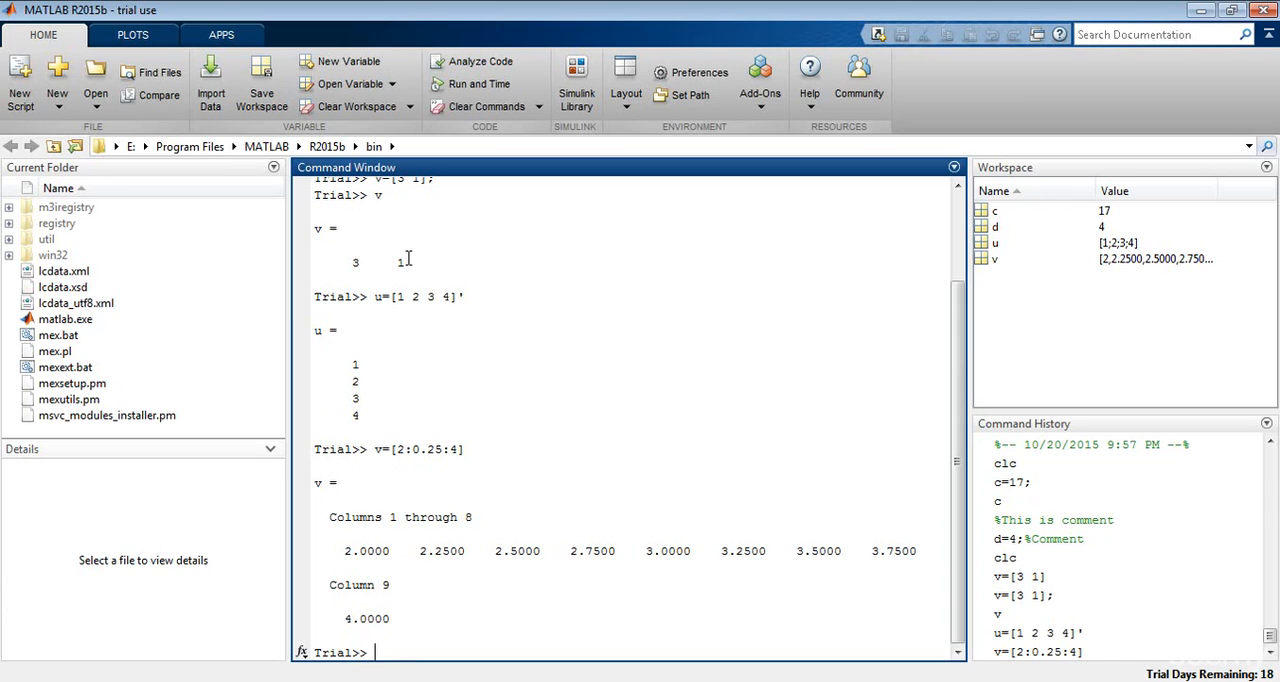
type("v")
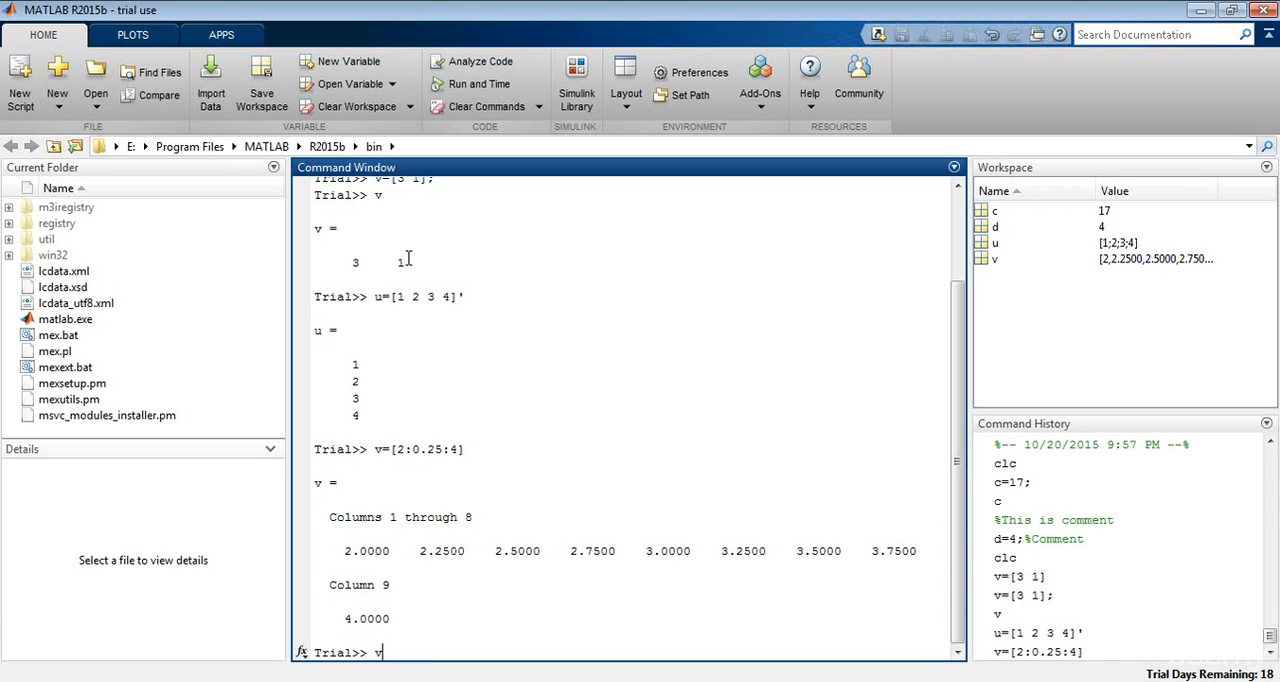
- Evaluate v(1) to return the first element, ans = 2
type("t")
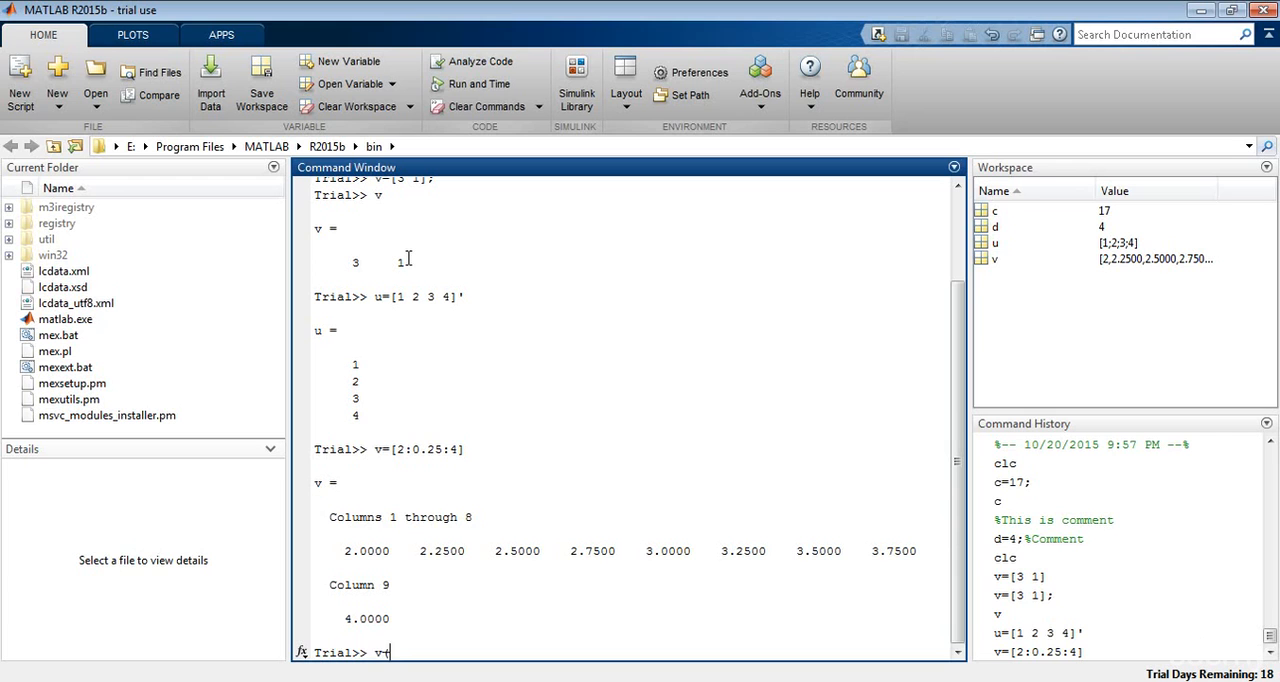
type("(1)")
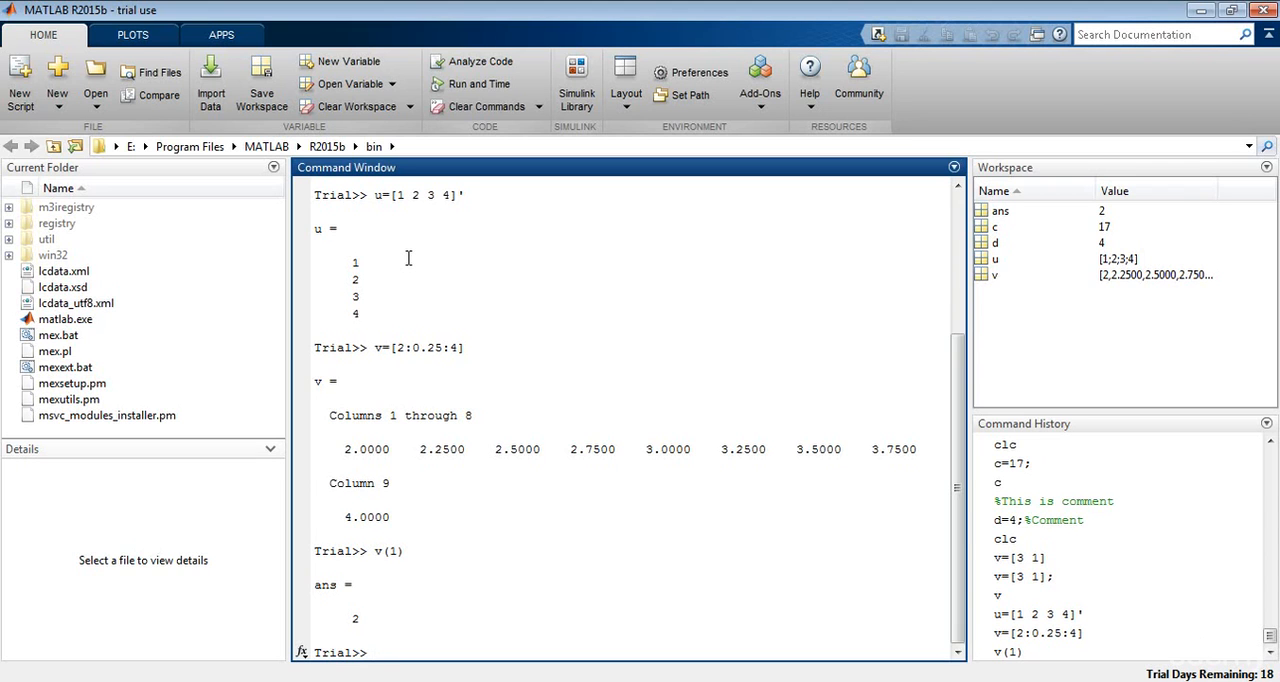
left_click(372, 652)
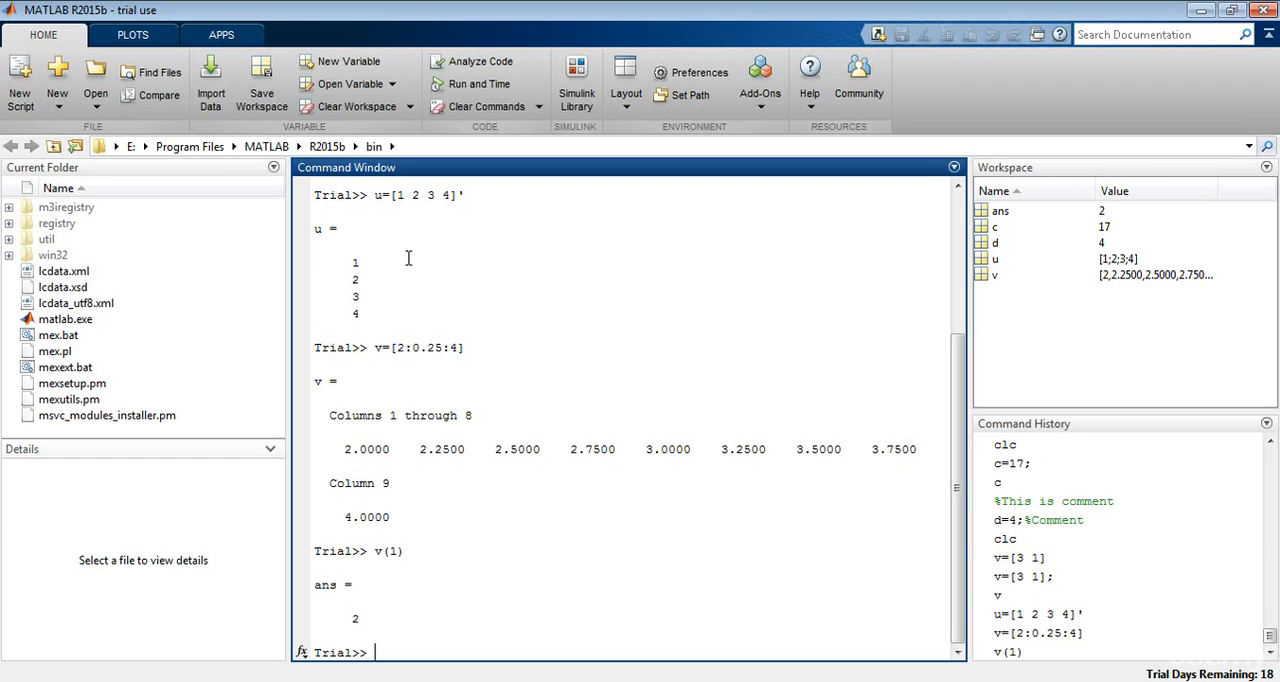
- Evaluate v(1:3) to return 2.0000 2.2500 2.5000
type("v")
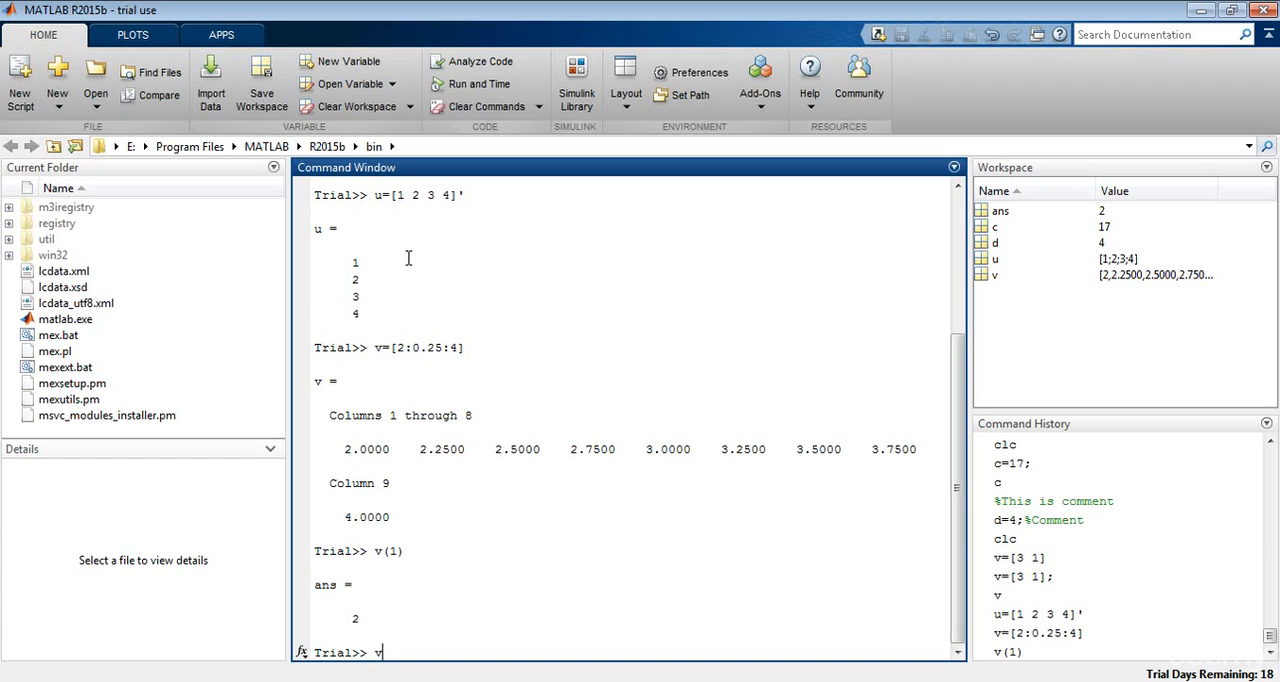
type("(")
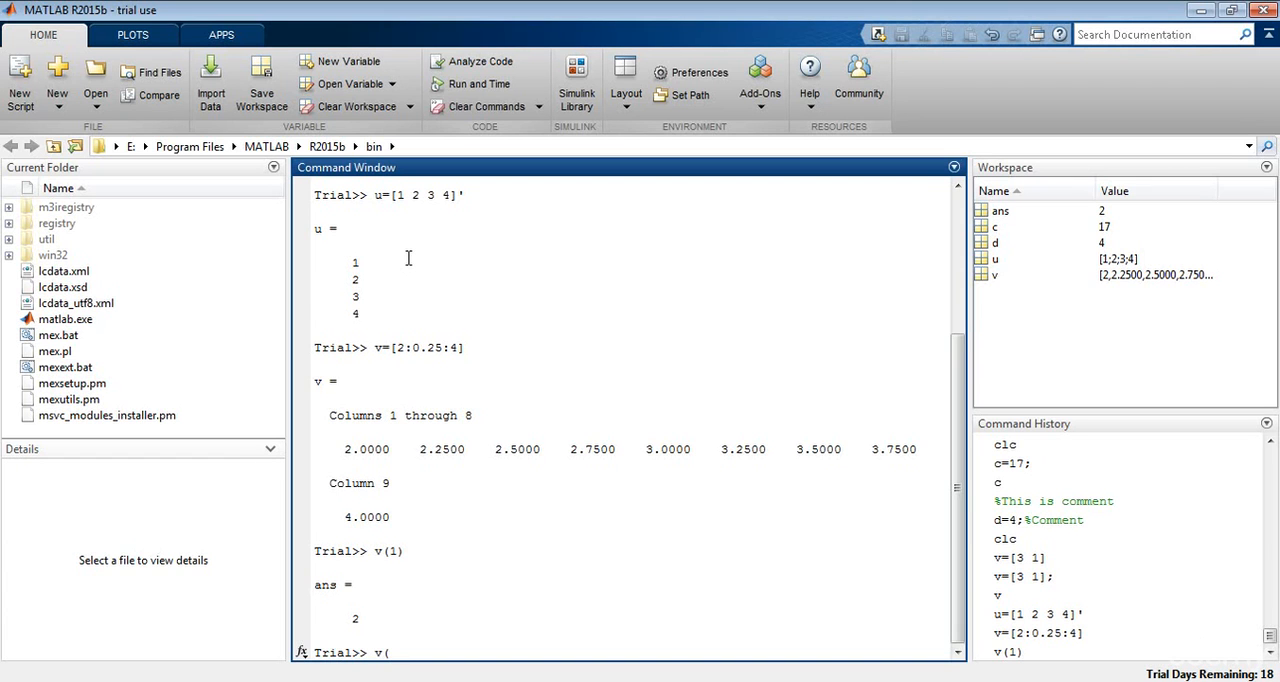
type("1:")
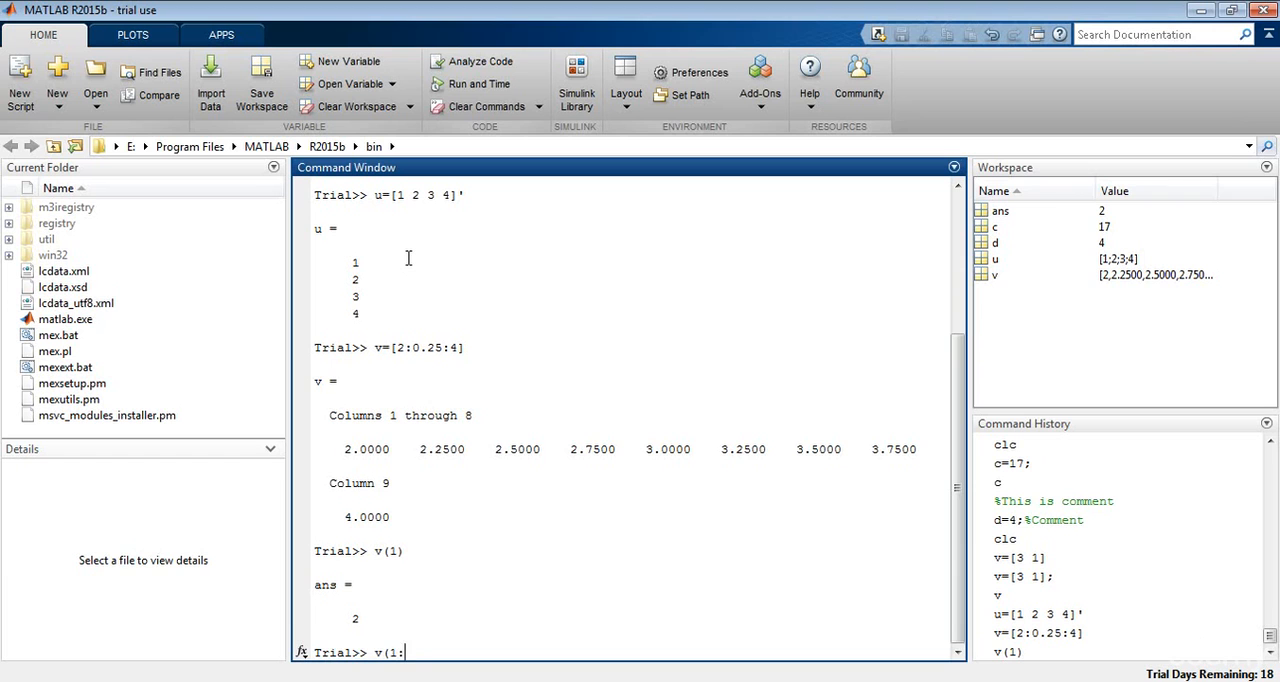
type("3)")
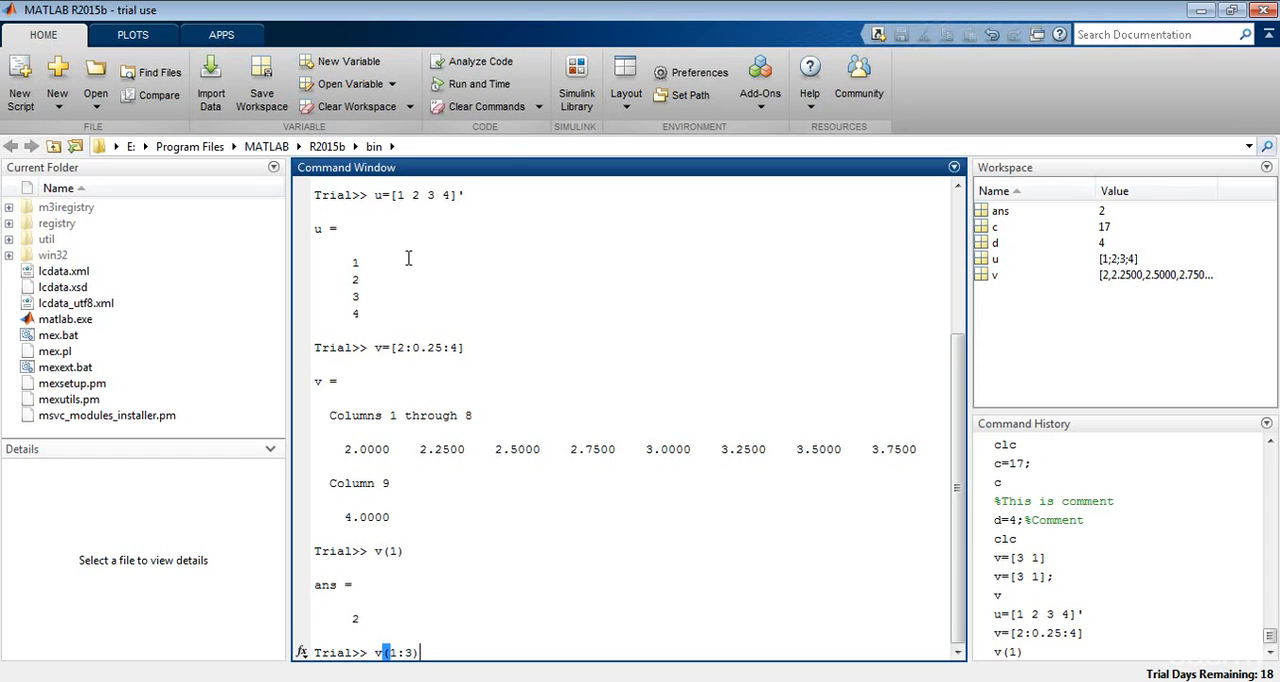
key("Return")
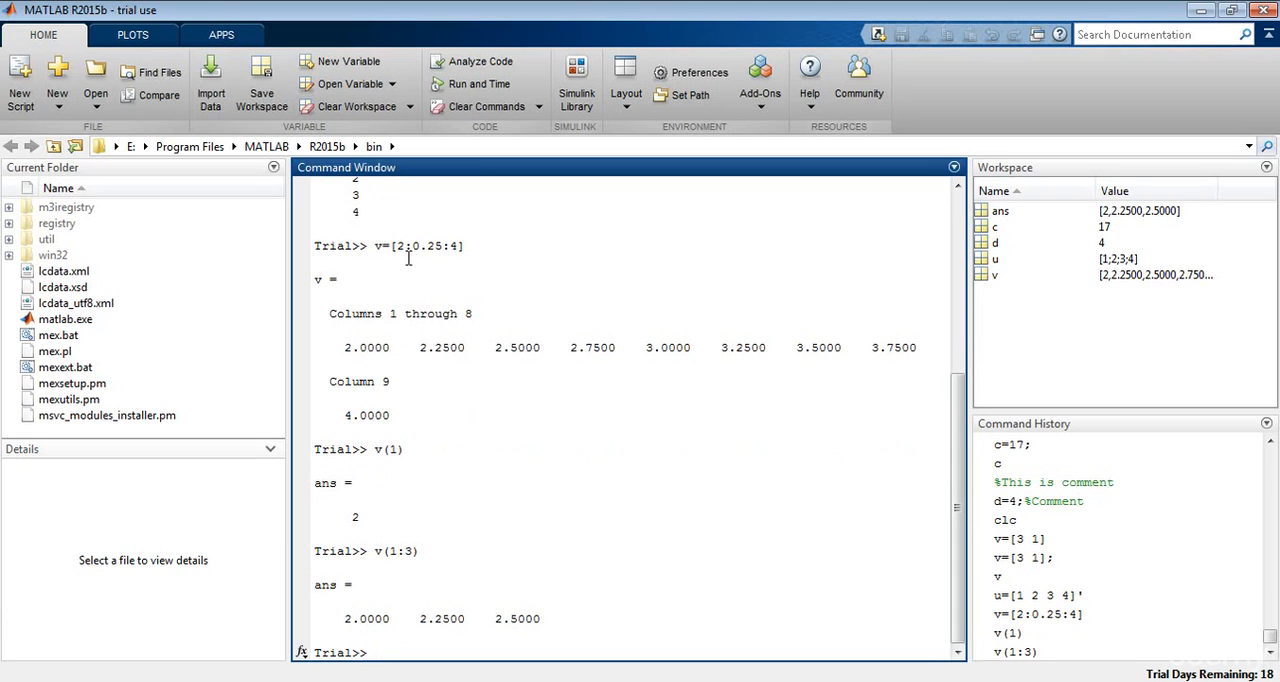
left_click(376, 652)
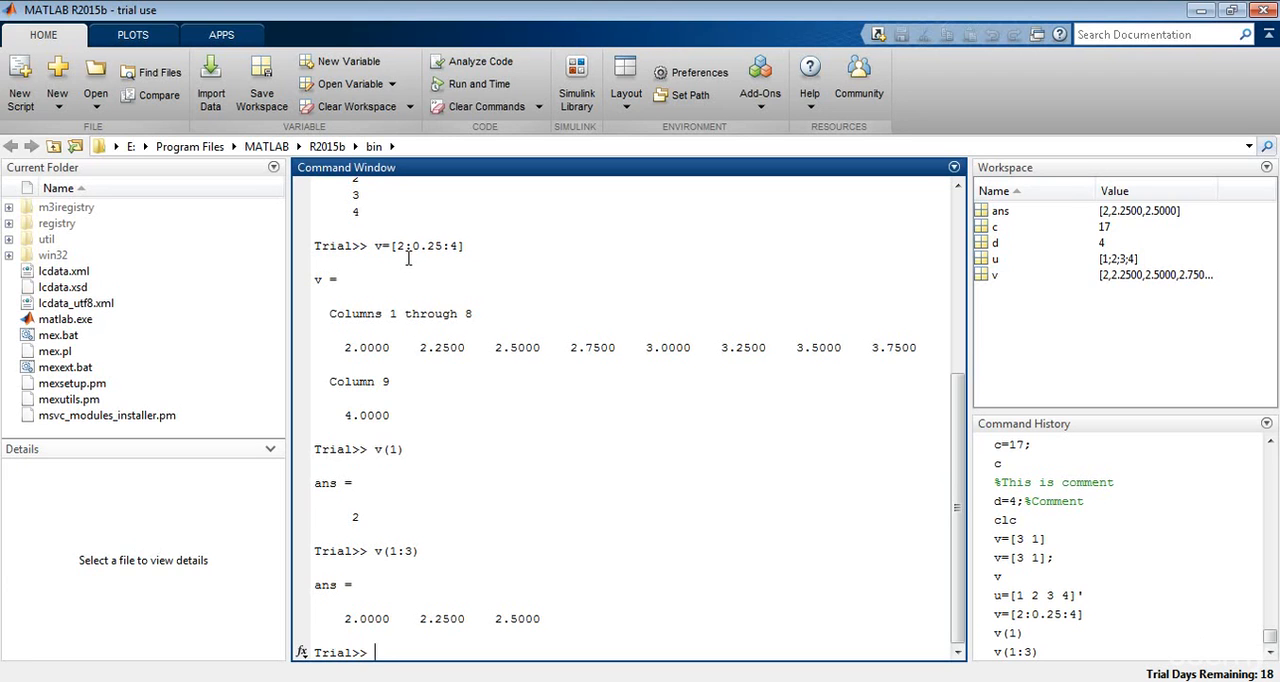
- After zero(1,4) errors as undefined, run zeros(1,4) to get ans = 0 0 0 0
type("zer")
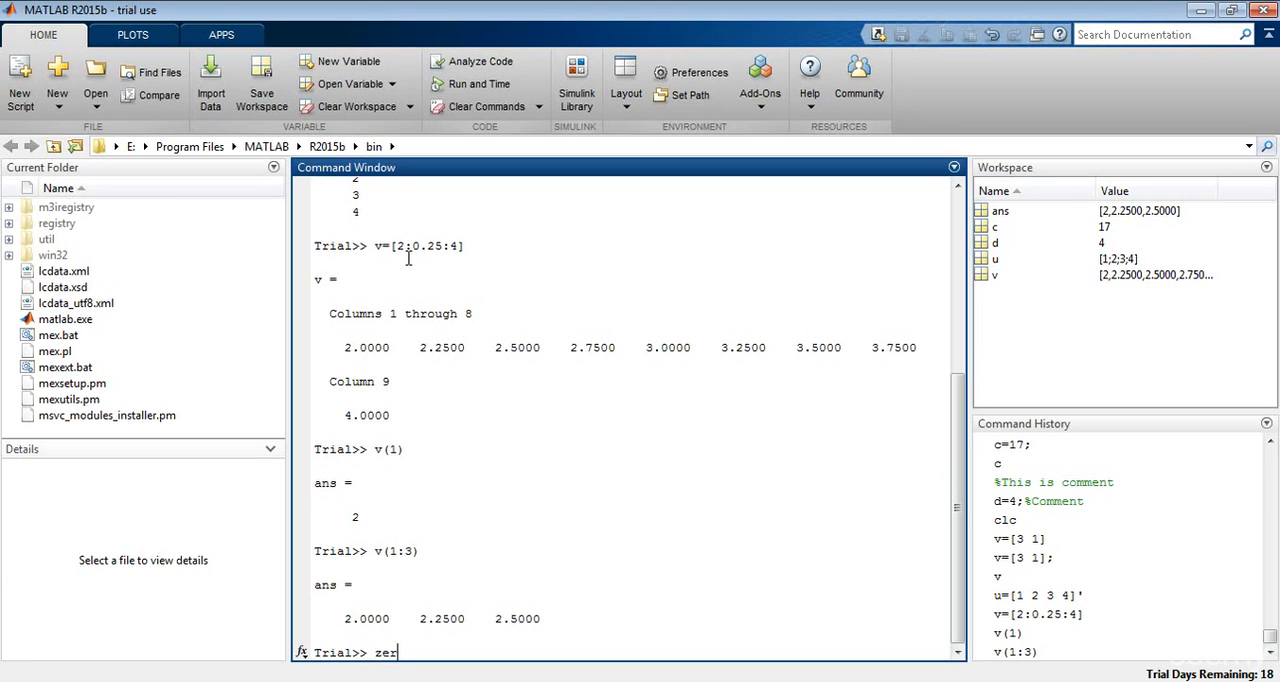
type("o(")
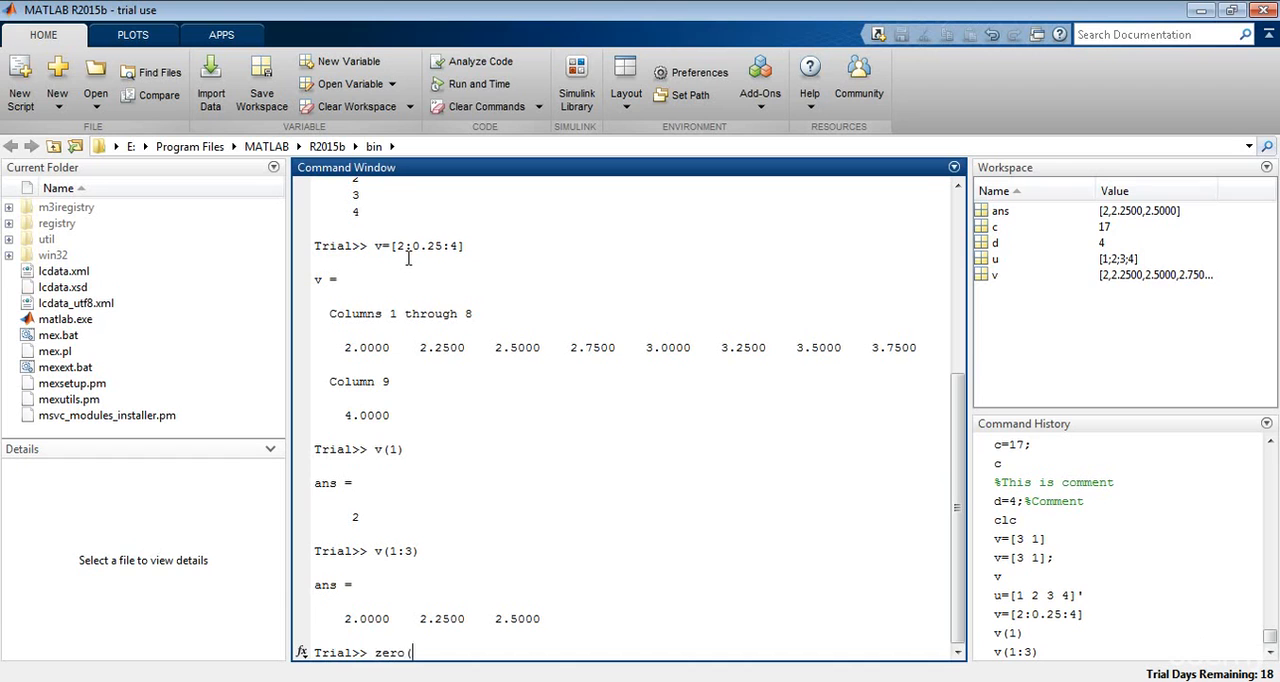
type("1)")
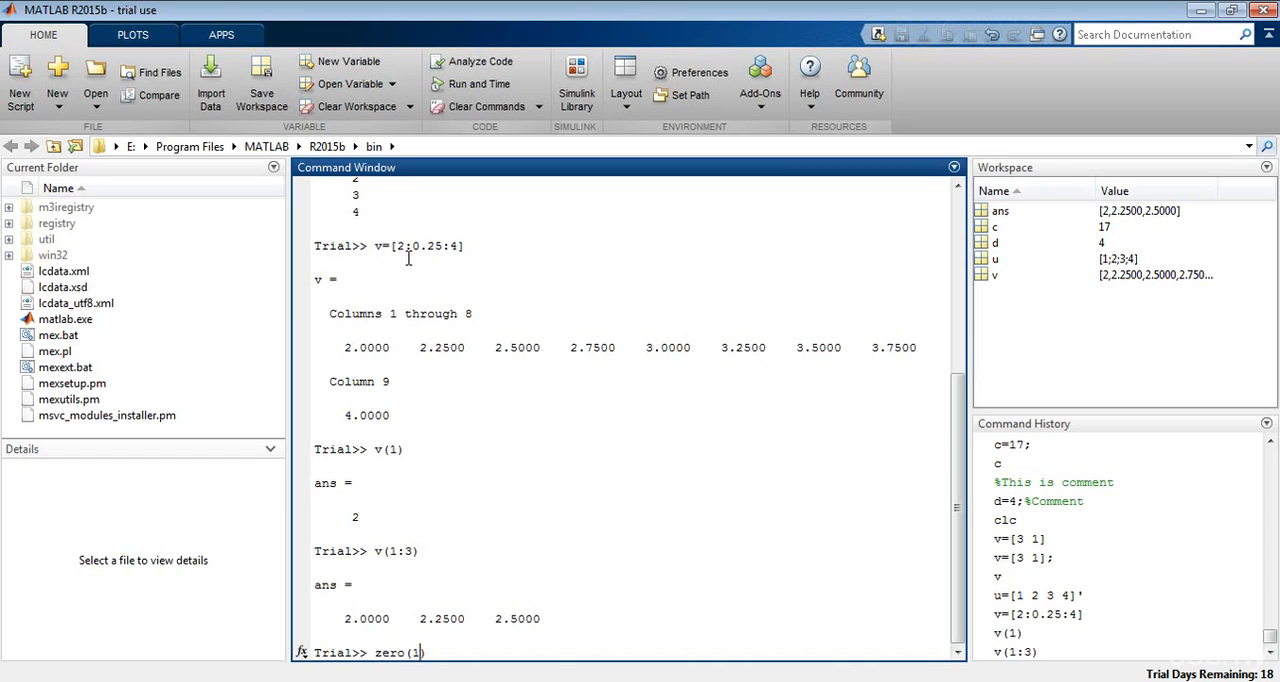
type(",4")
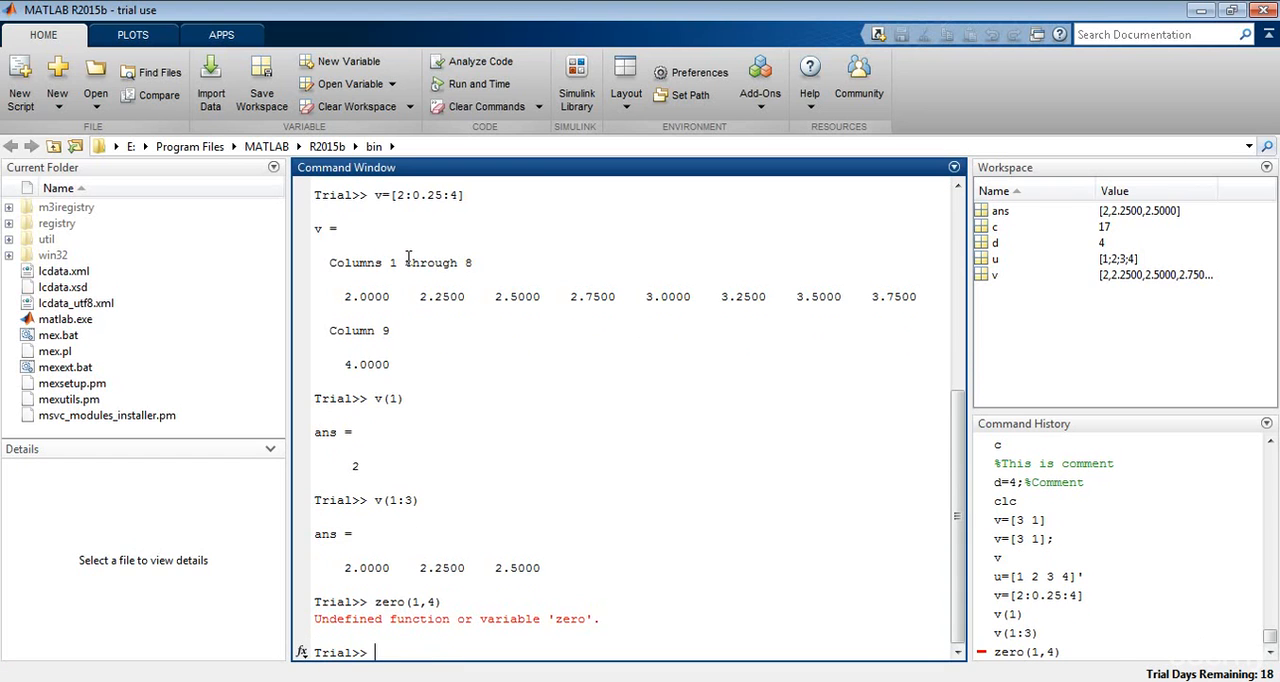
type("zero(1,4)")
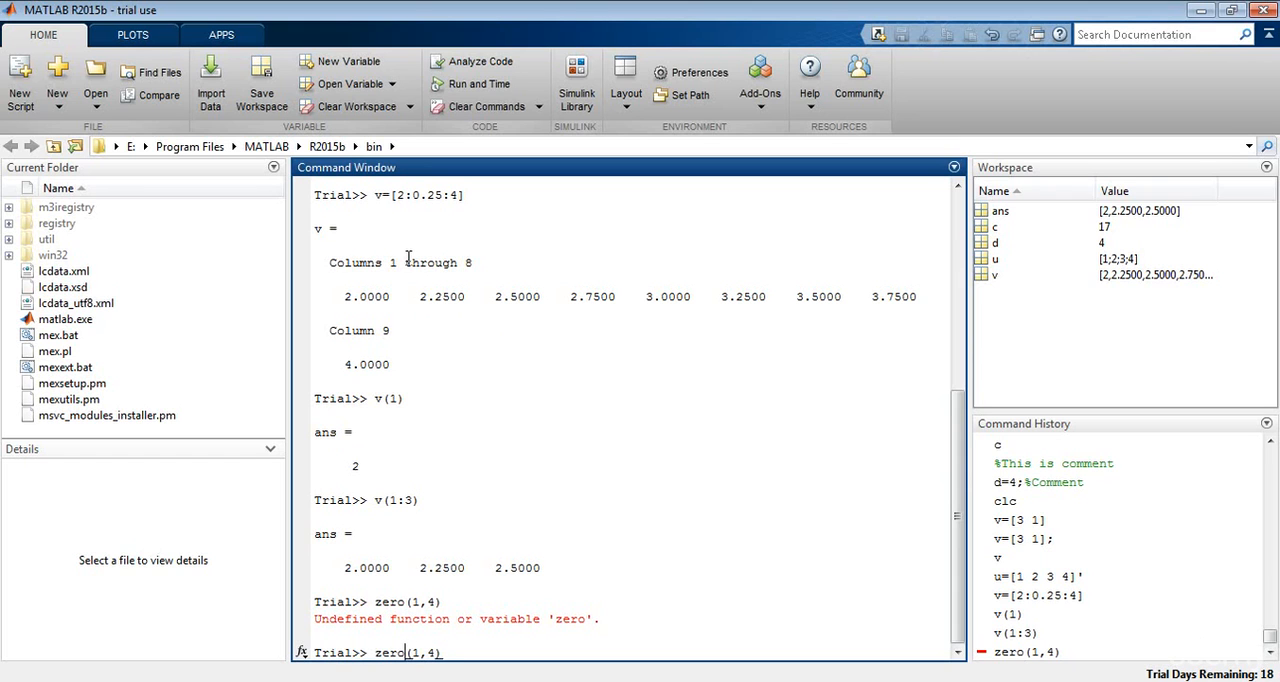
type("s")
key("Return")
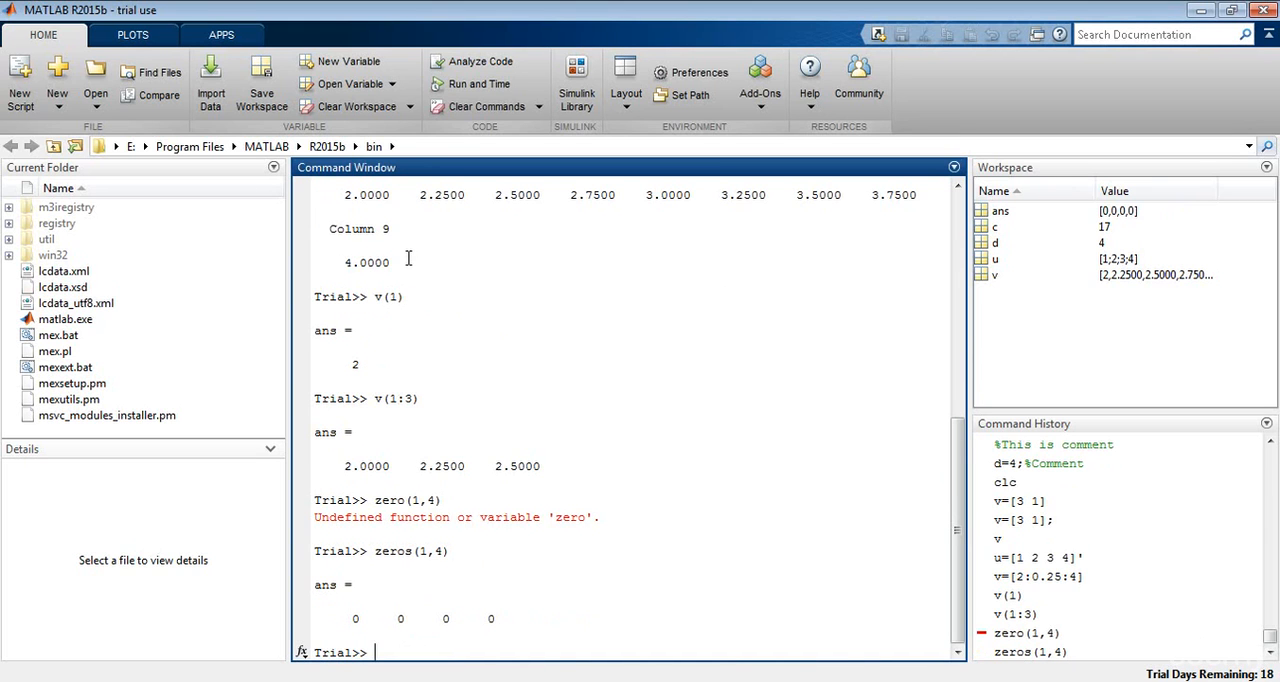
- Run ones(5,1) to produce a five-row column of ones
type("c")
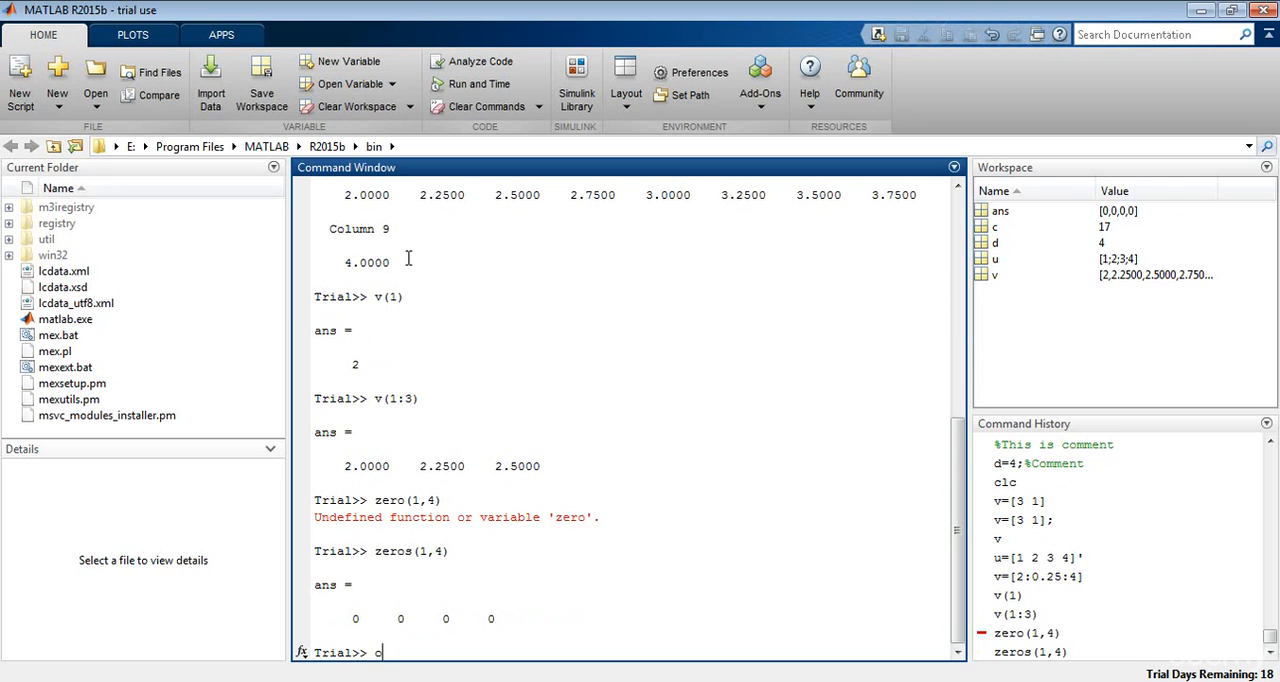
type("ones")
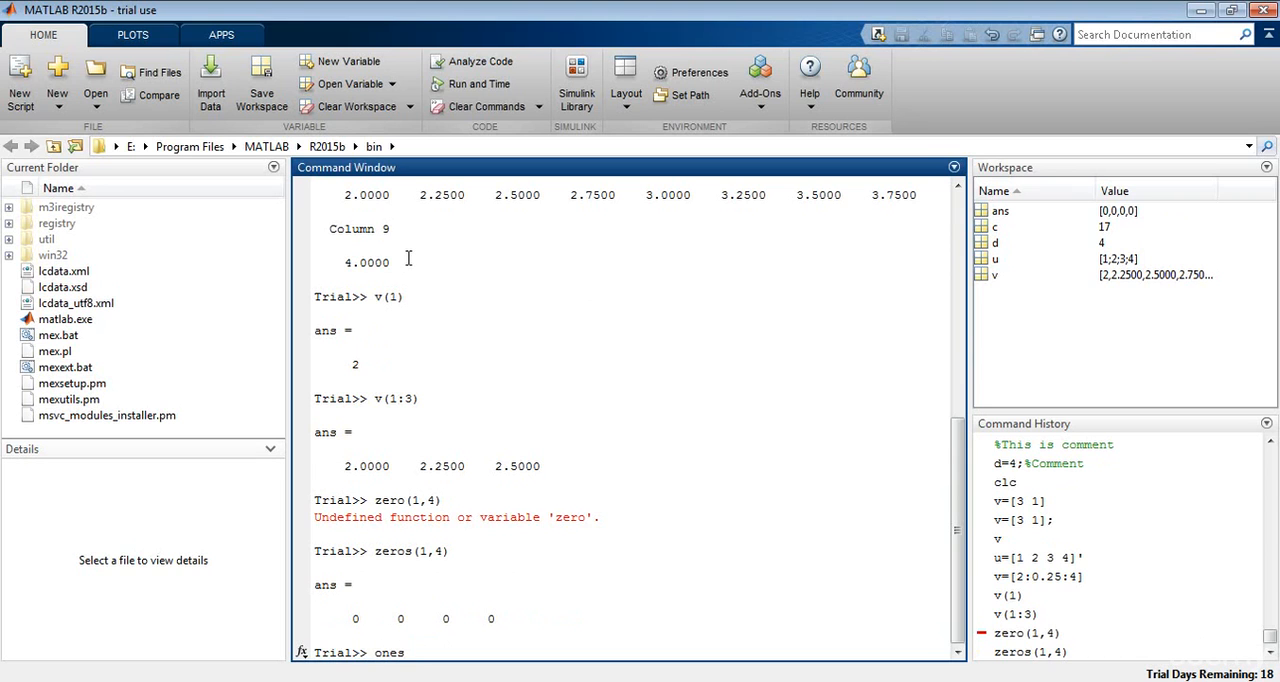
type("()")
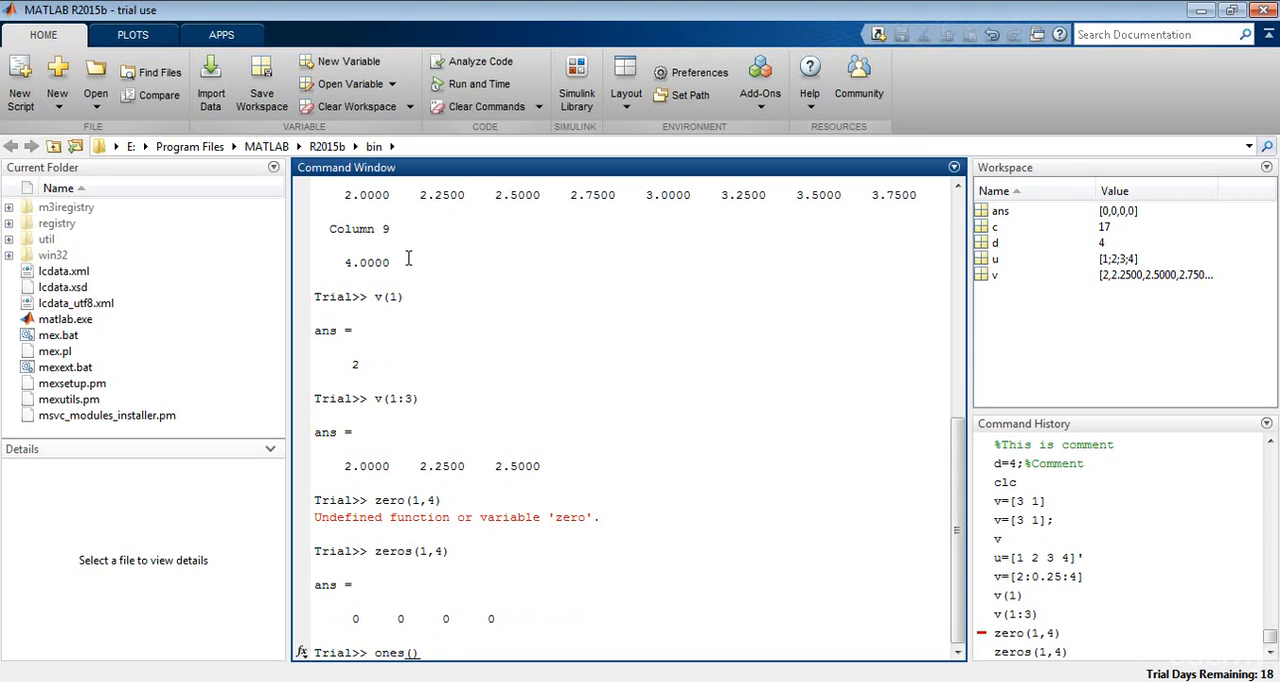
type("5,")
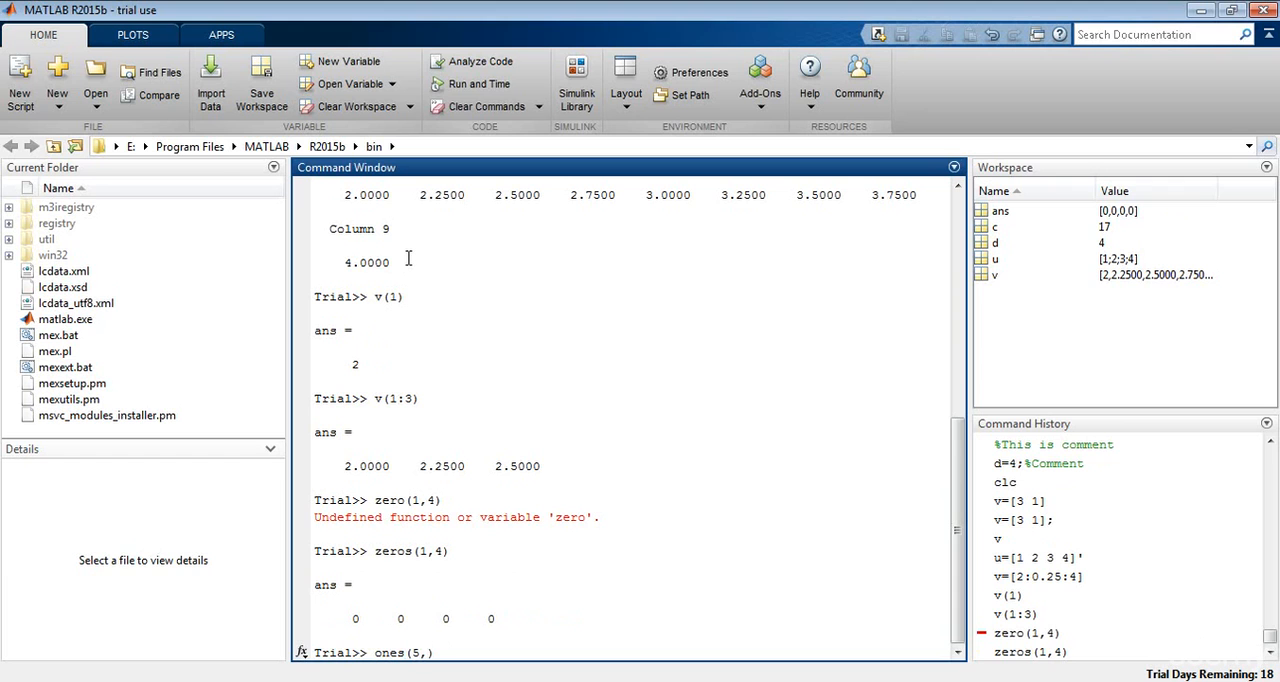
type("1")
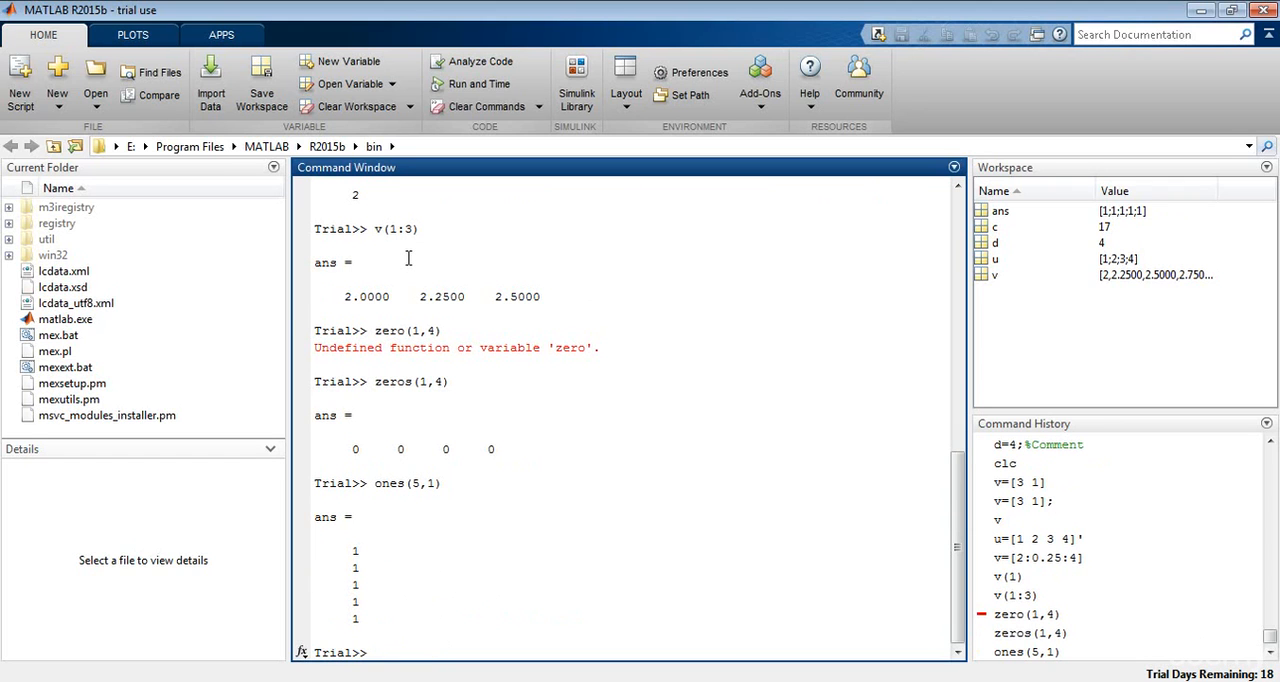
left_click(376, 652)
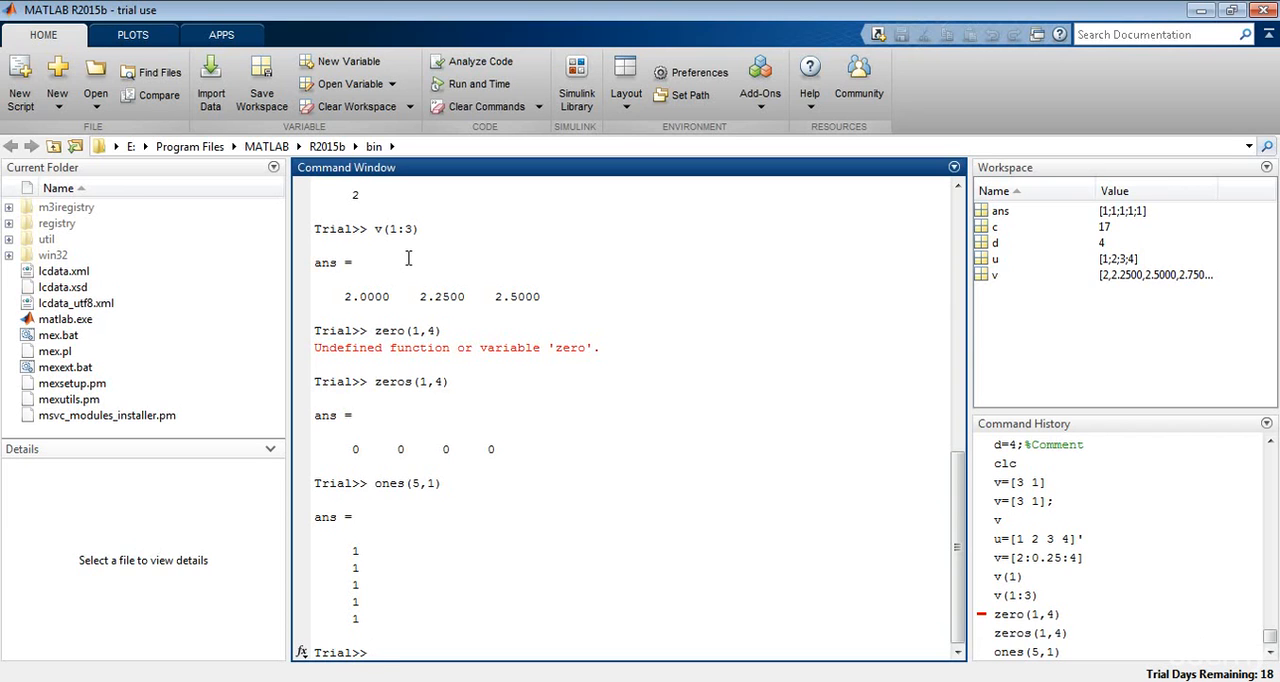
- Enter rand(1,4) at the prompt without running it yet
type("ran")
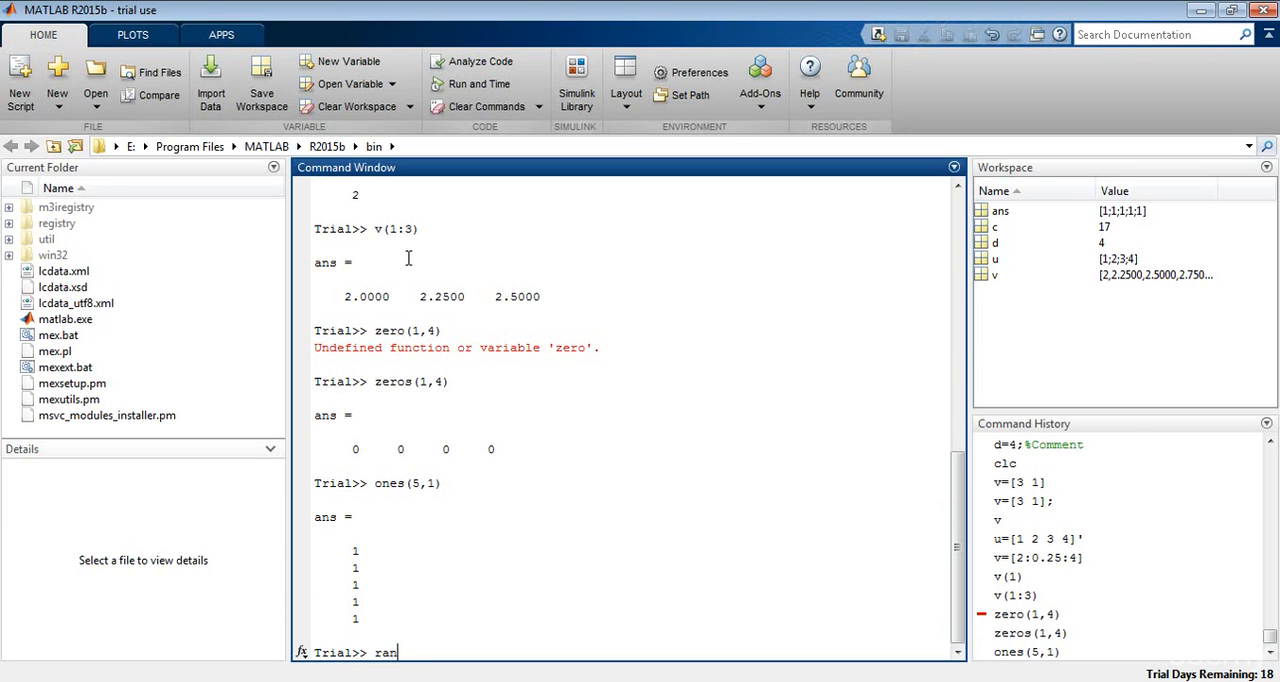
type("d()")
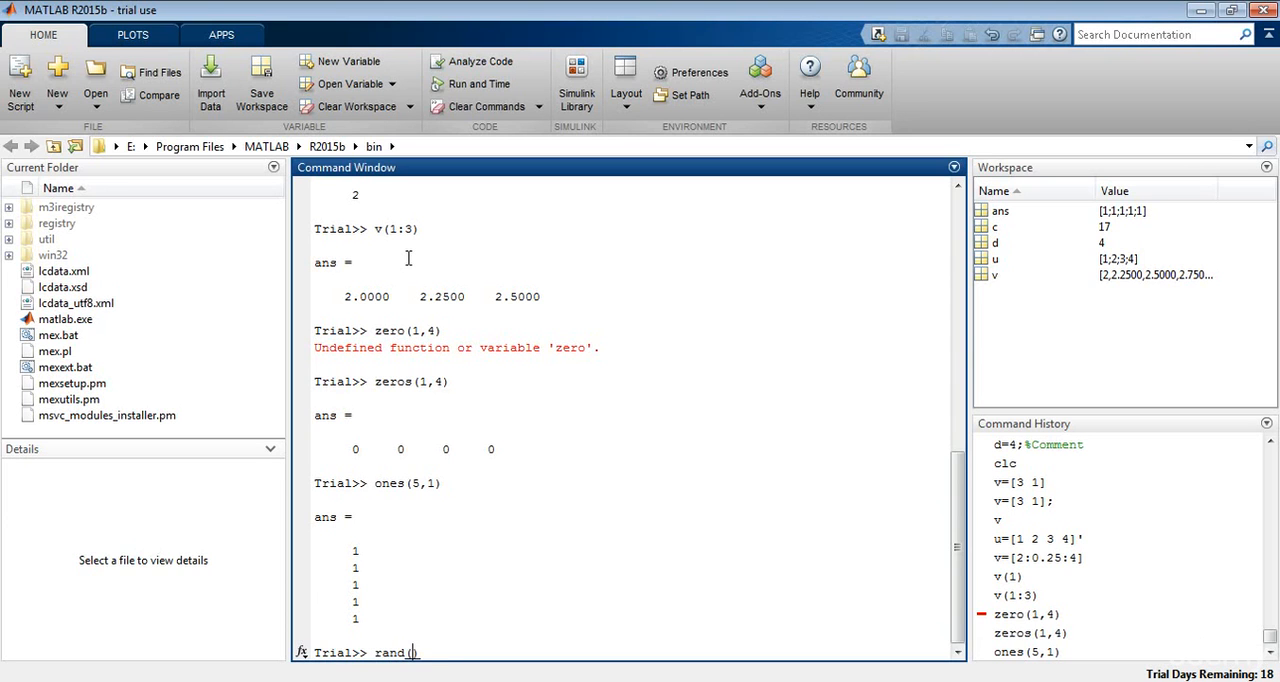
type("1,4")
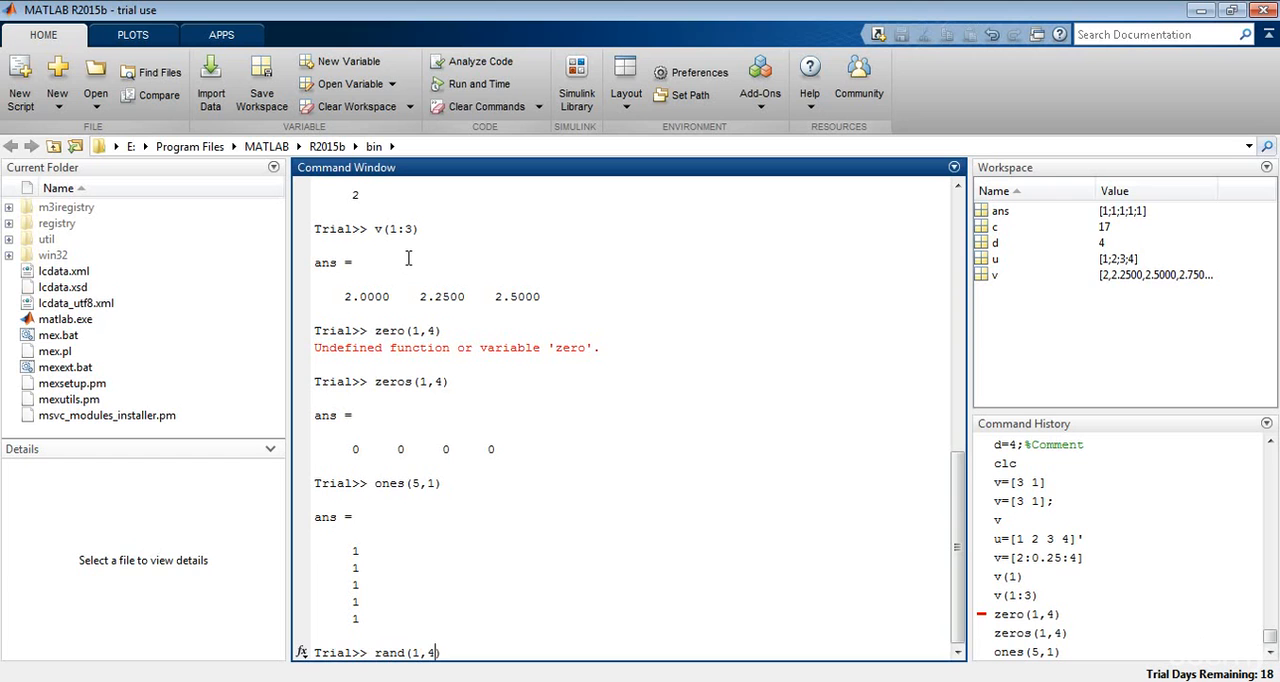